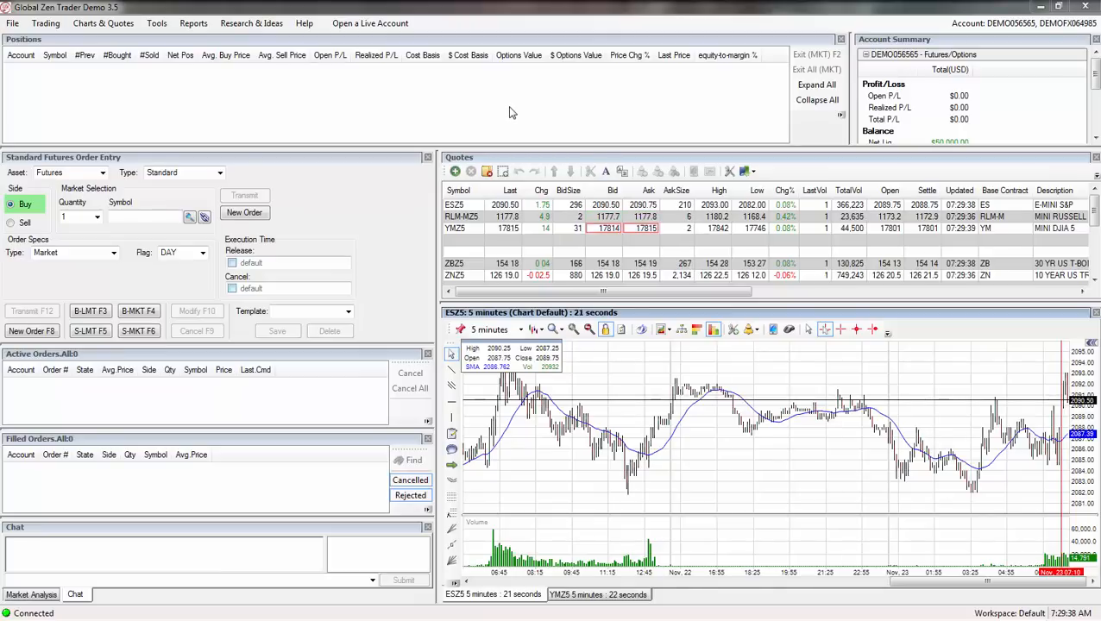
{"action": "mouse_move", "coordinate": [542, 117]}
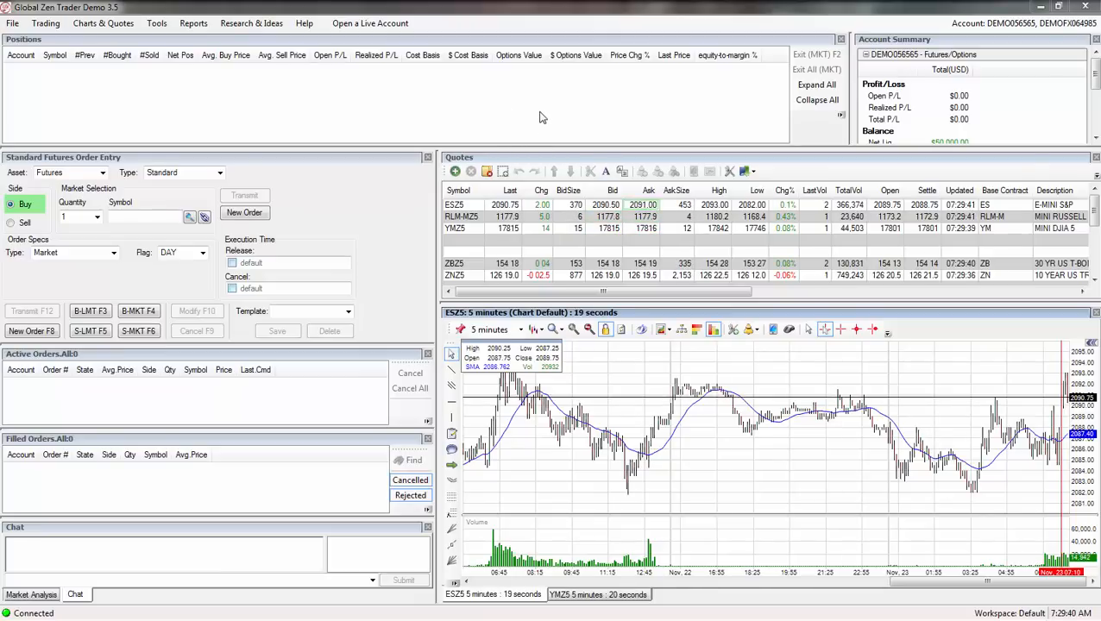
{"action": "mouse_move", "coordinate": [665, 110]}
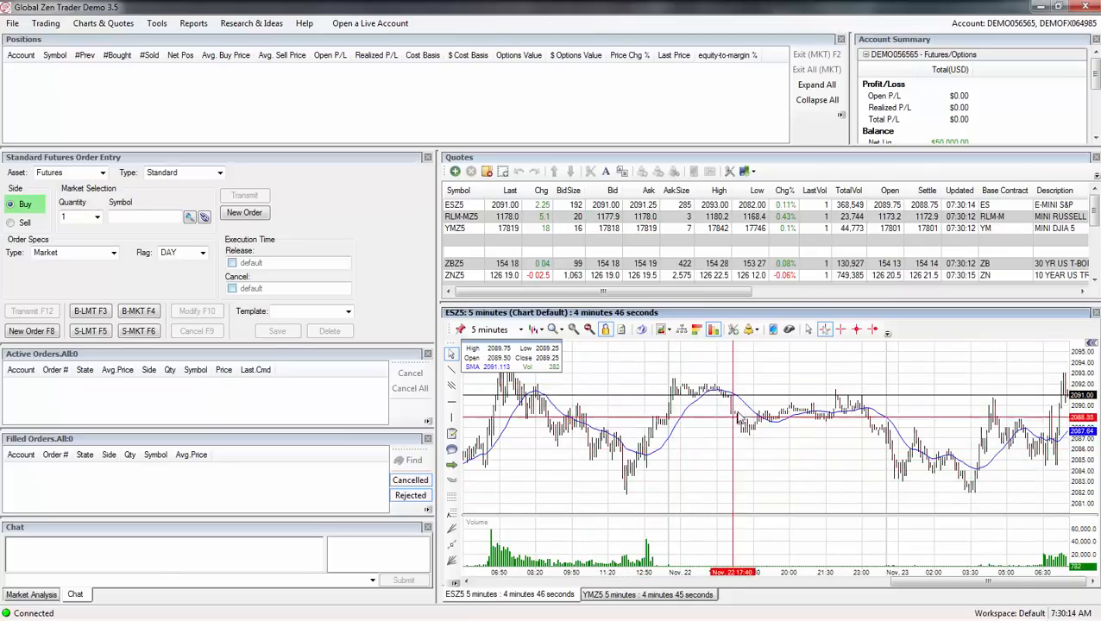
{"action": "mouse_move", "coordinate": [611, 483]}
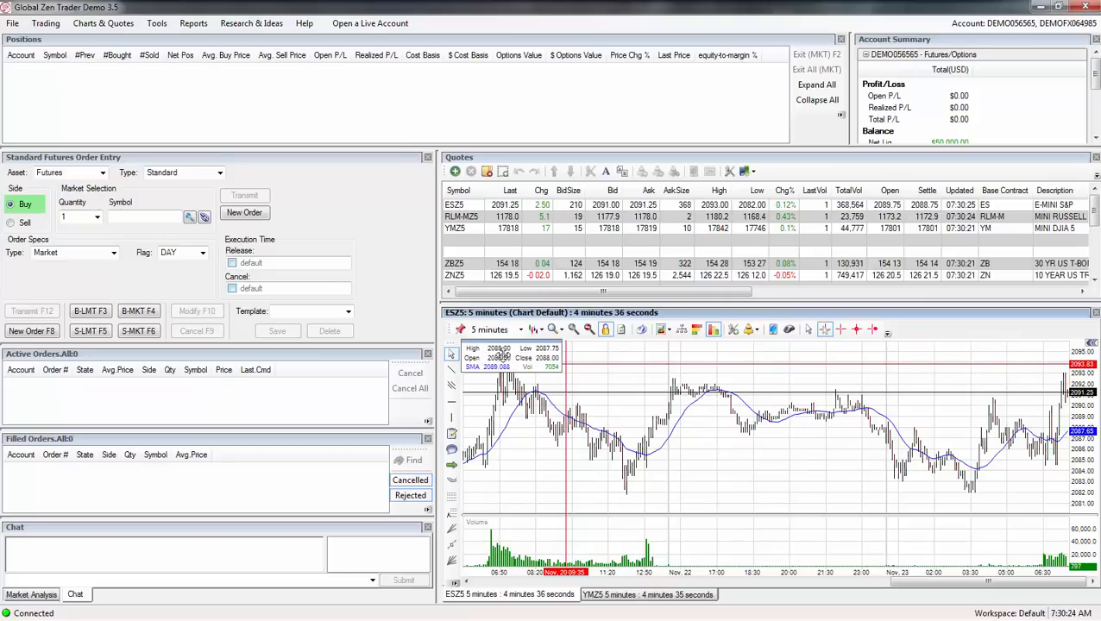
Step: Hide the OHLC values and the data box from the ESZ5 chart via its context menu
{"action": "right_click", "coordinate": [501, 358]}
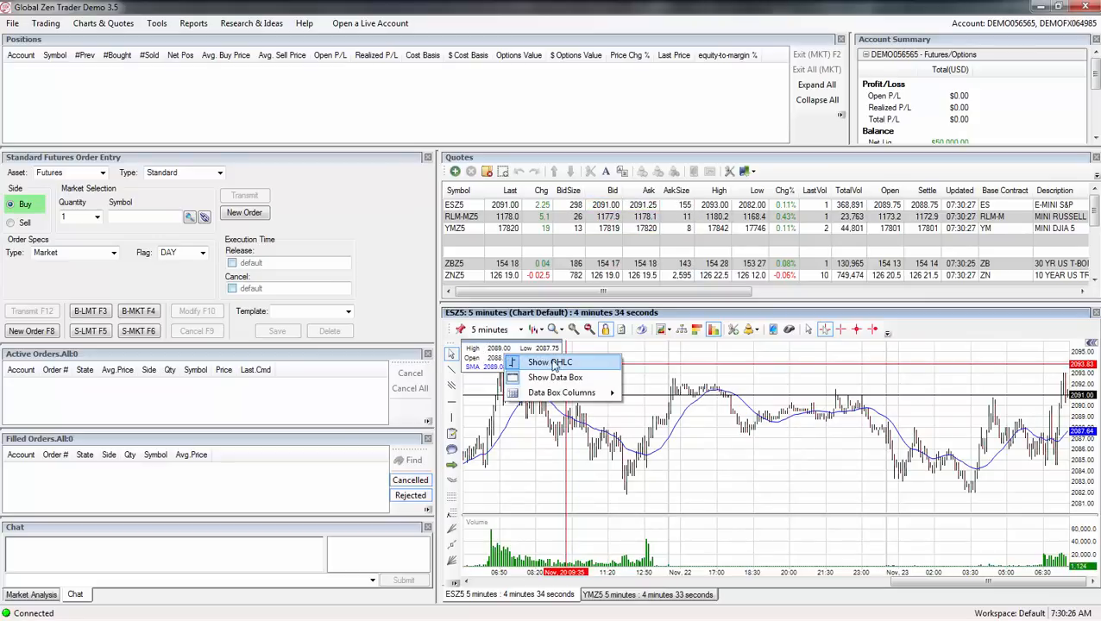
{"action": "left_click", "coordinate": [549, 362]}
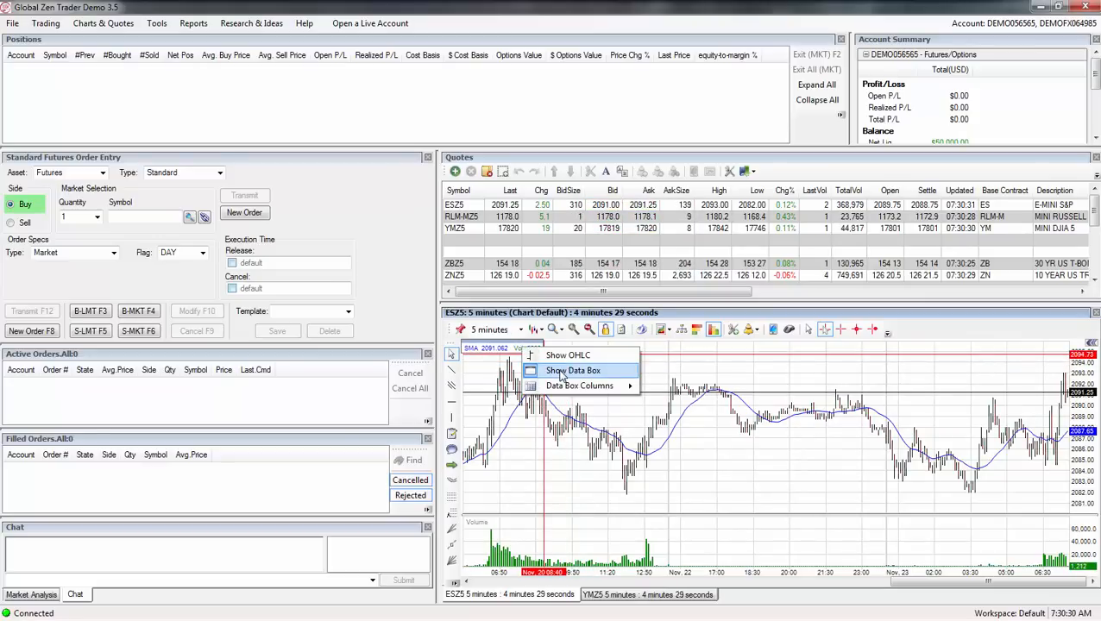
{"action": "left_click", "coordinate": [573, 369]}
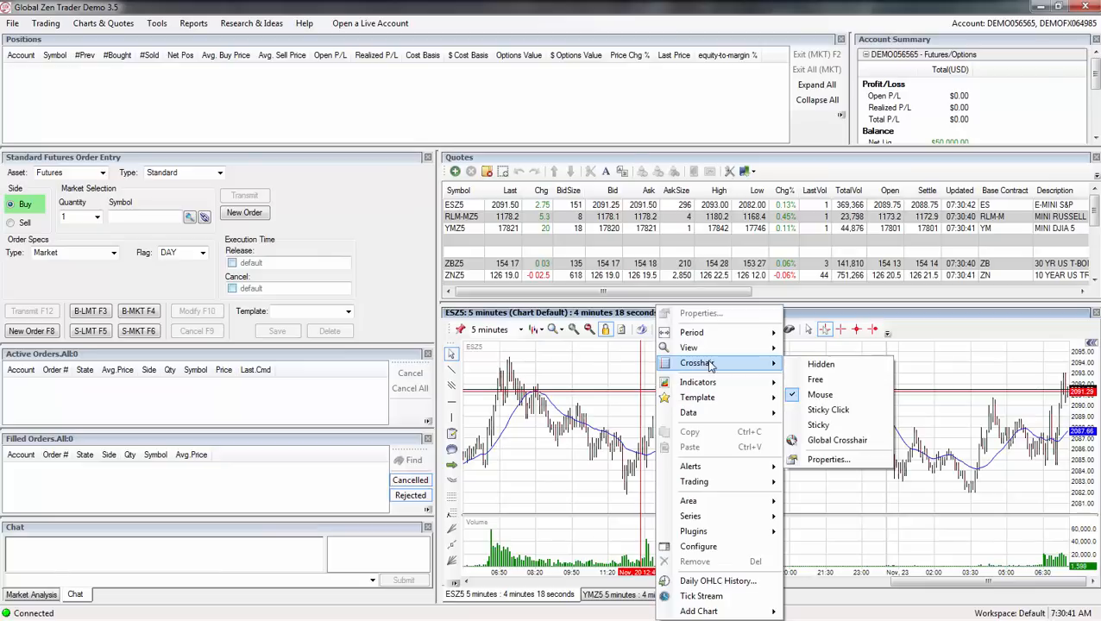
{"action": "mouse_move", "coordinate": [822, 363]}
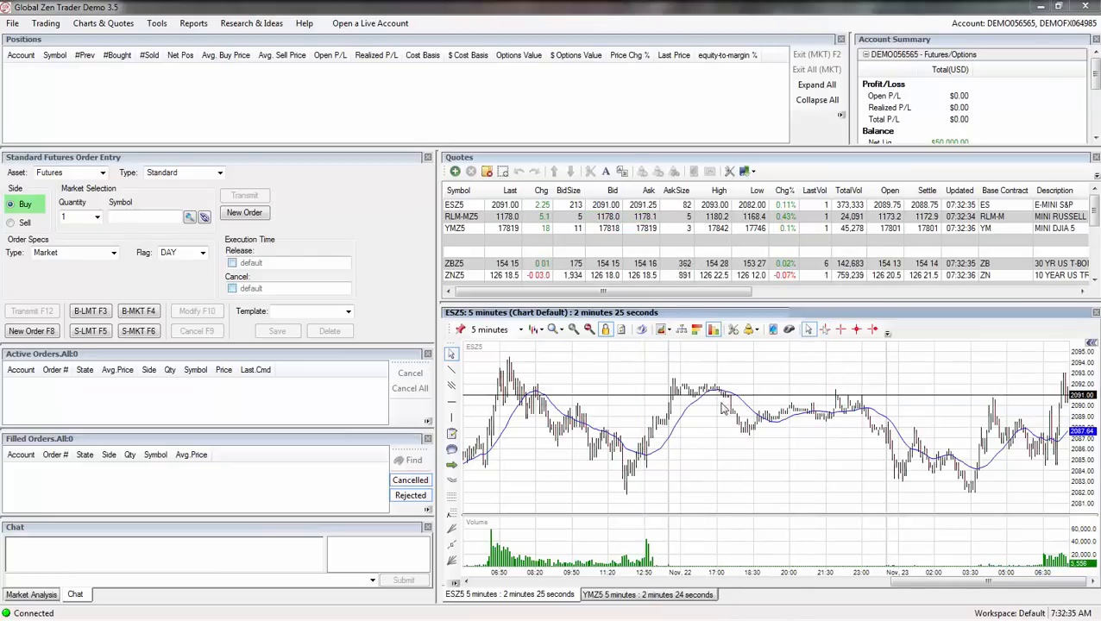
Step: From All Active Indicators, delete the Vol(ESZ5) volume indicator and confirm
{"action": "right_click", "coordinate": [723, 408]}
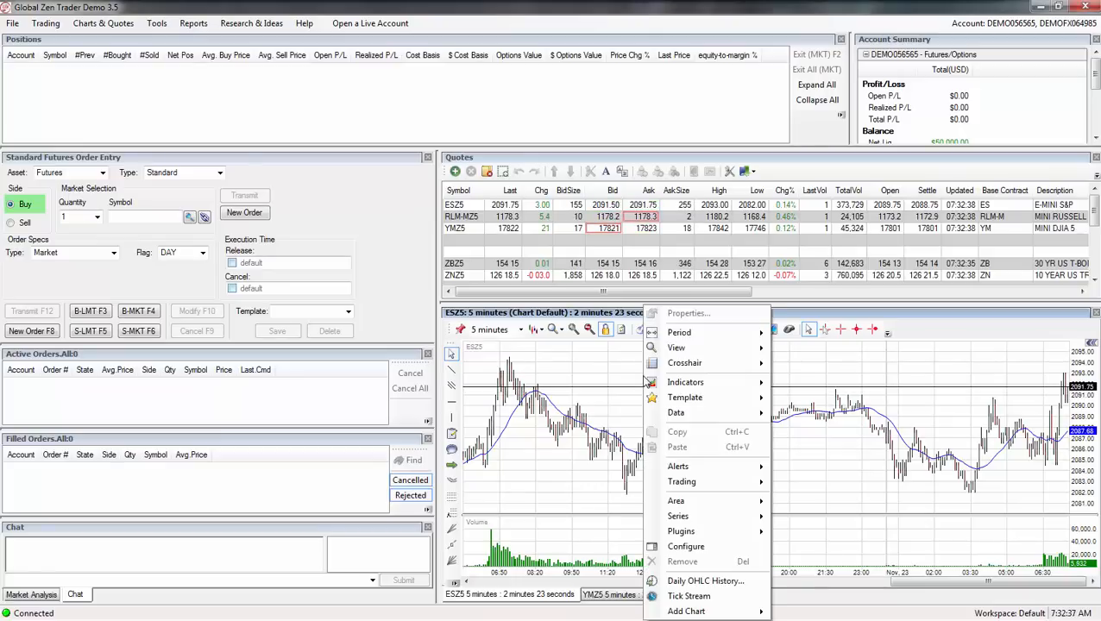
{"action": "mouse_move", "coordinate": [685, 381]}
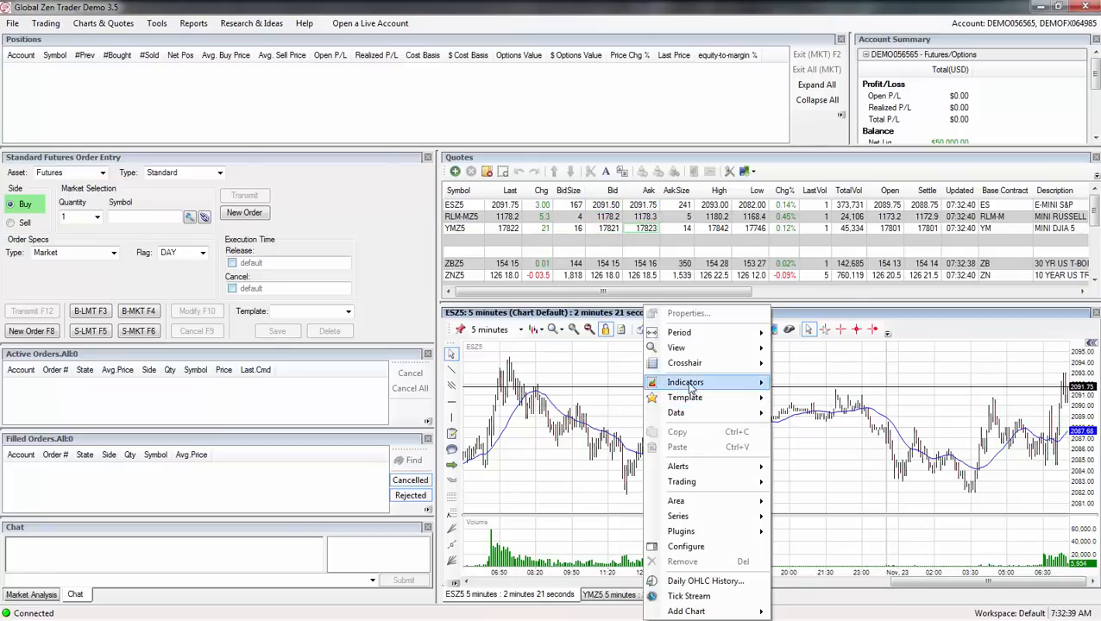
{"action": "mouse_move", "coordinate": [685, 383]}
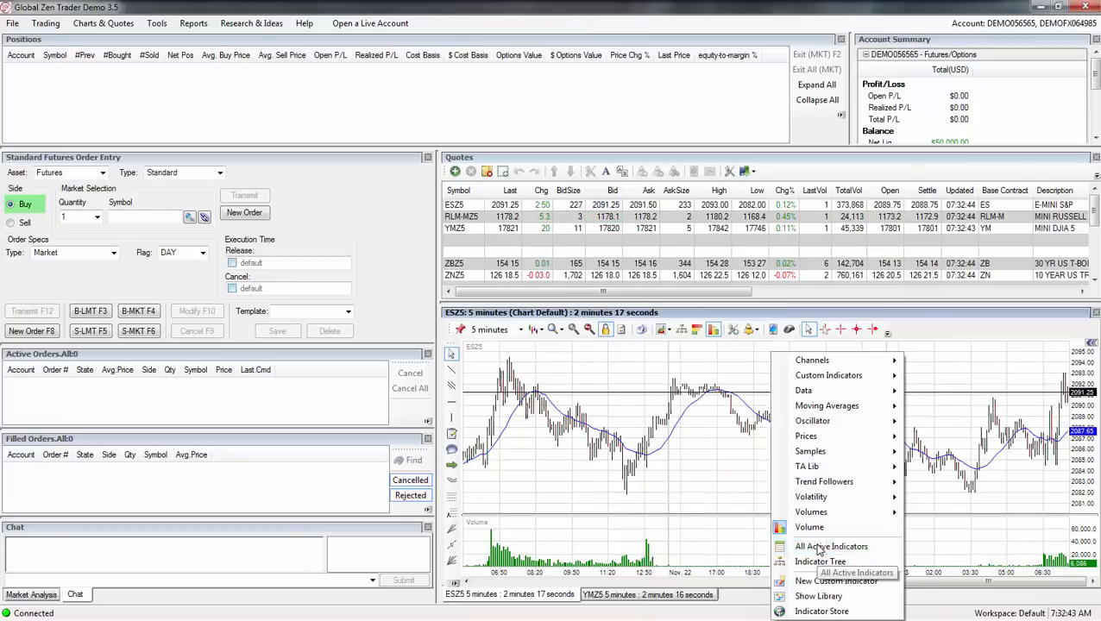
{"action": "left_click", "coordinate": [832, 546]}
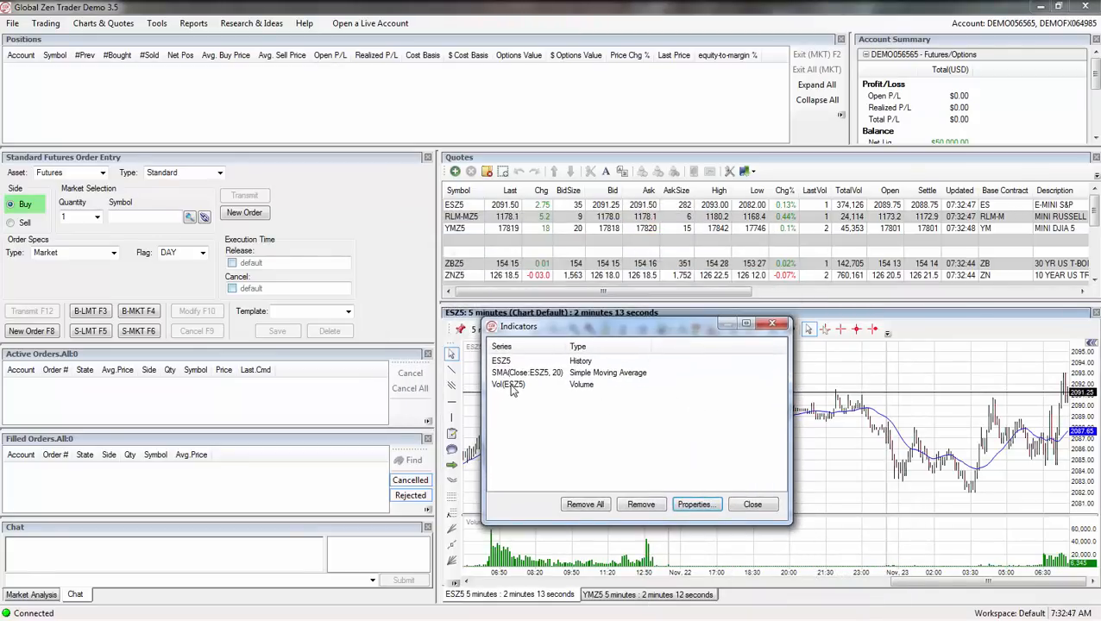
{"action": "left_click", "coordinate": [507, 383]}
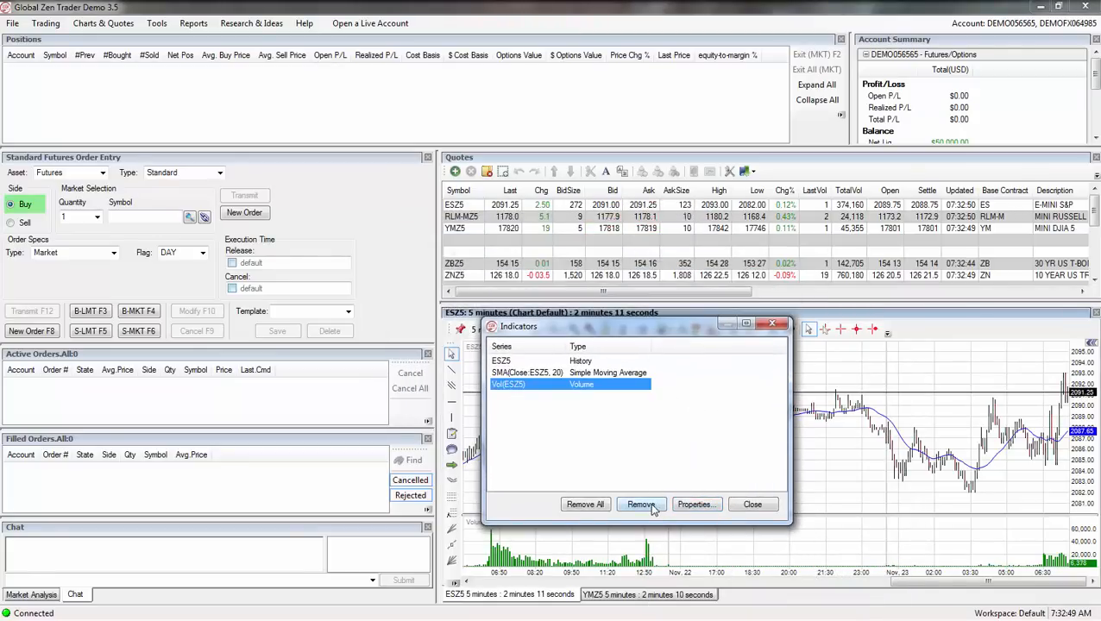
{"action": "left_click", "coordinate": [640, 504]}
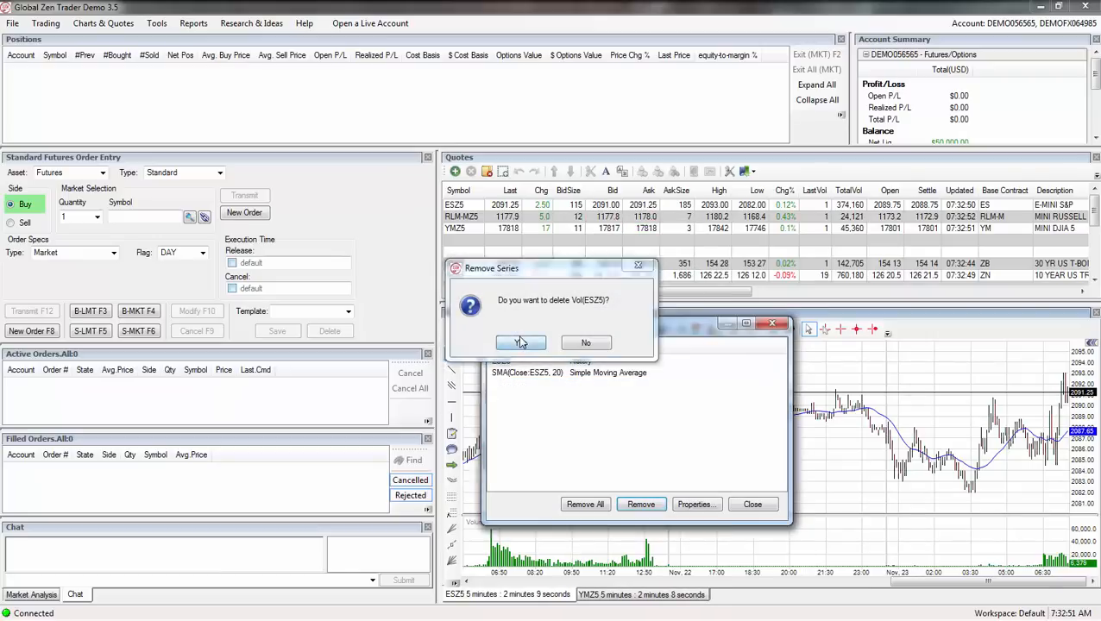
{"action": "left_click", "coordinate": [521, 341]}
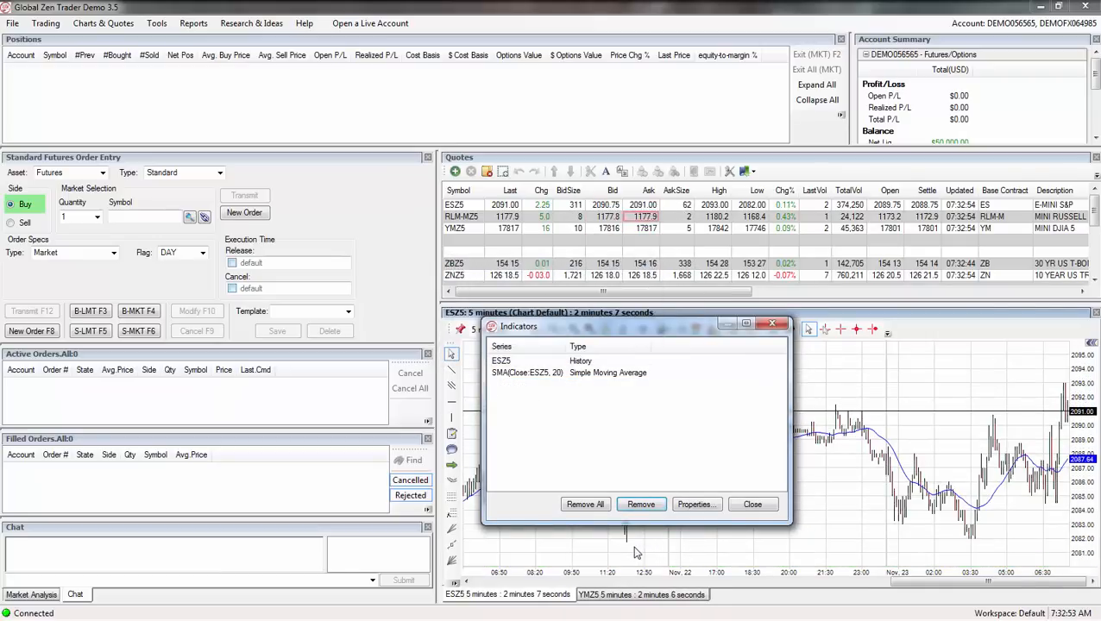
{"action": "mouse_move", "coordinate": [742, 559]}
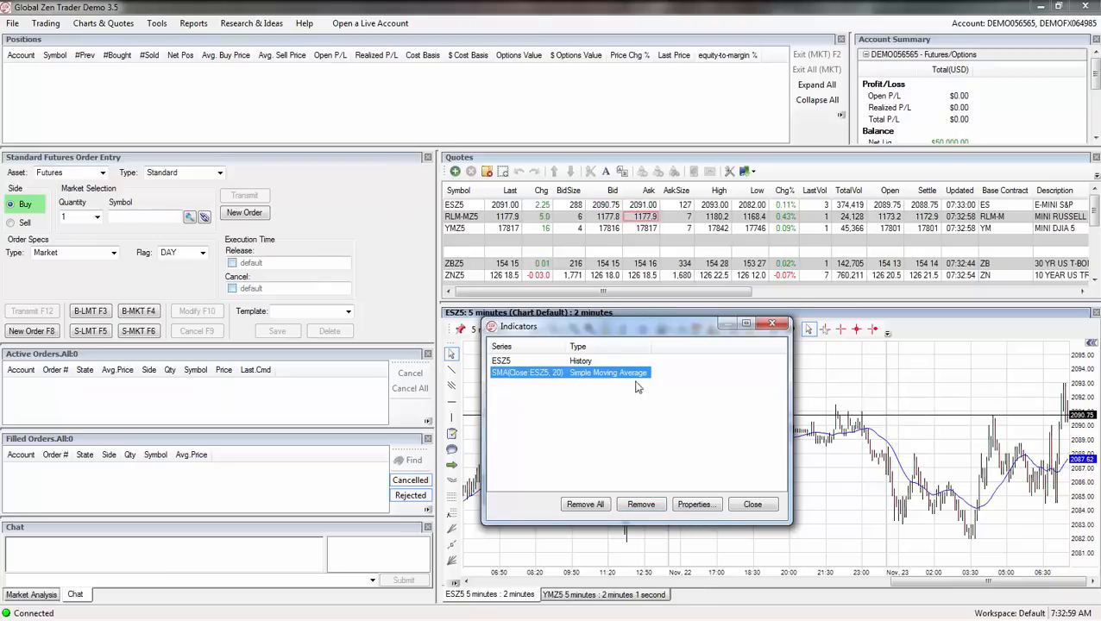
Step: Delete the SMA indicator, leaving only the ESZ5 price series, and close the list
{"action": "left_click", "coordinate": [640, 504]}
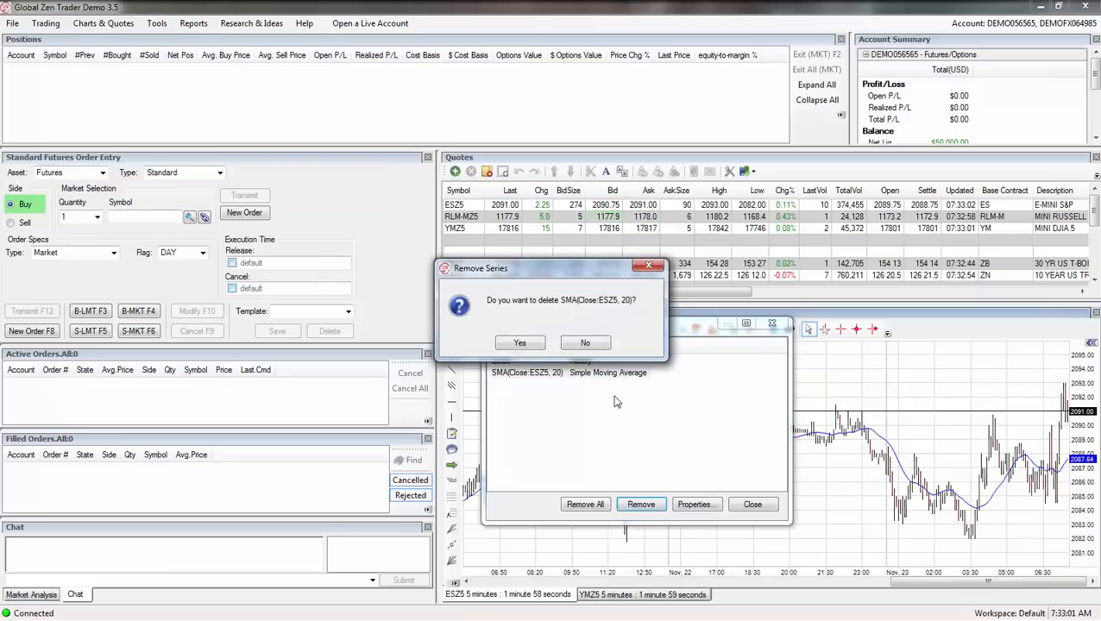
{"action": "left_click", "coordinate": [519, 342]}
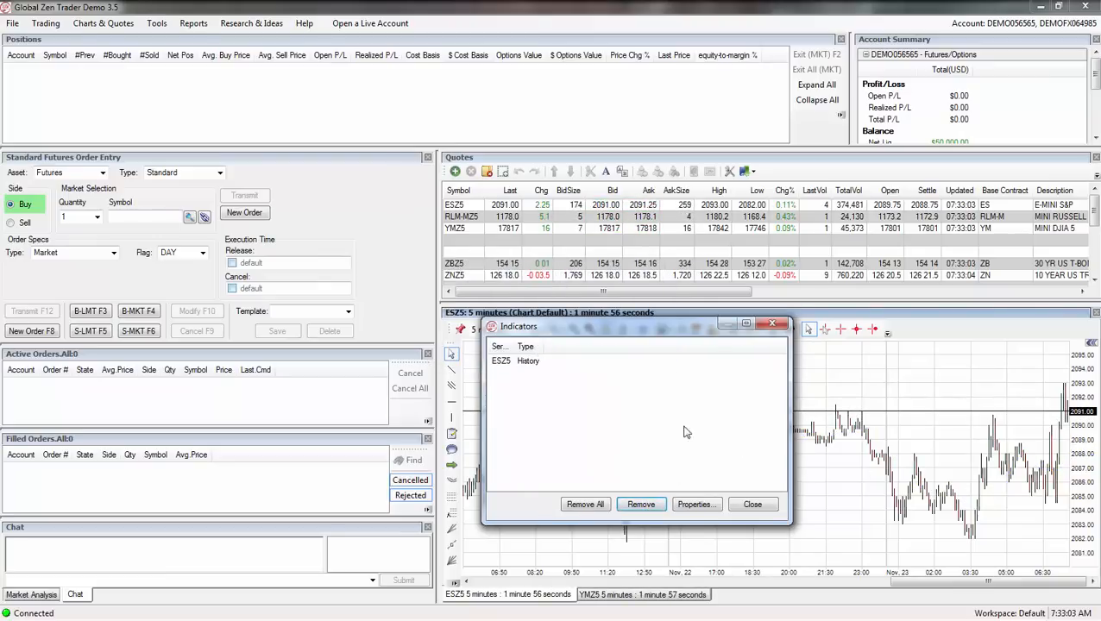
{"action": "left_click", "coordinate": [517, 361]}
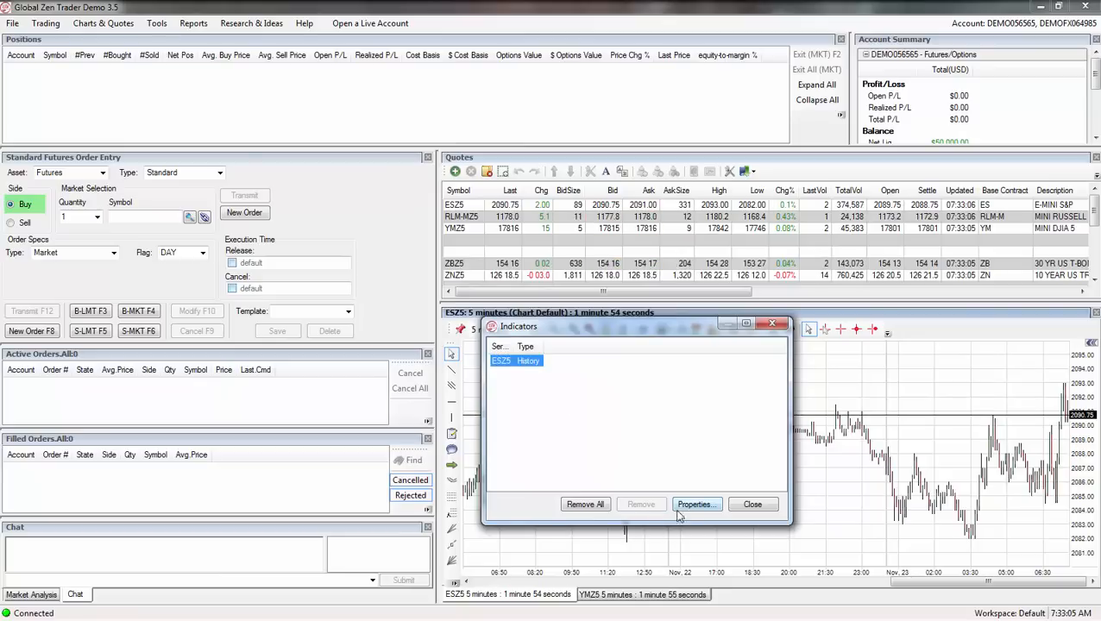
{"action": "left_click", "coordinate": [695, 504]}
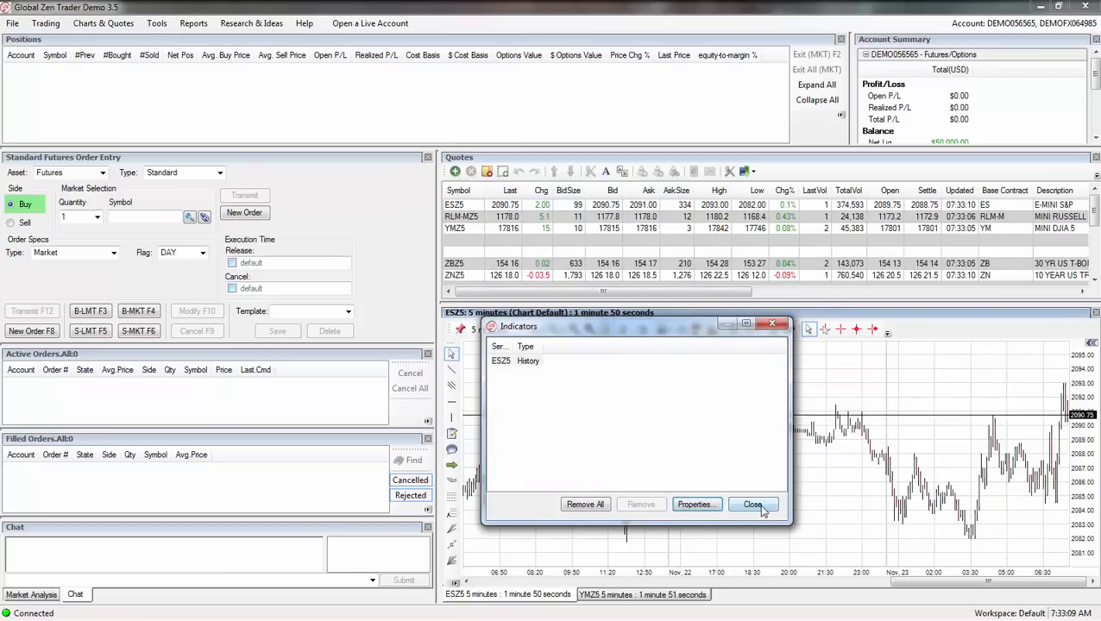
{"action": "left_click", "coordinate": [752, 504]}
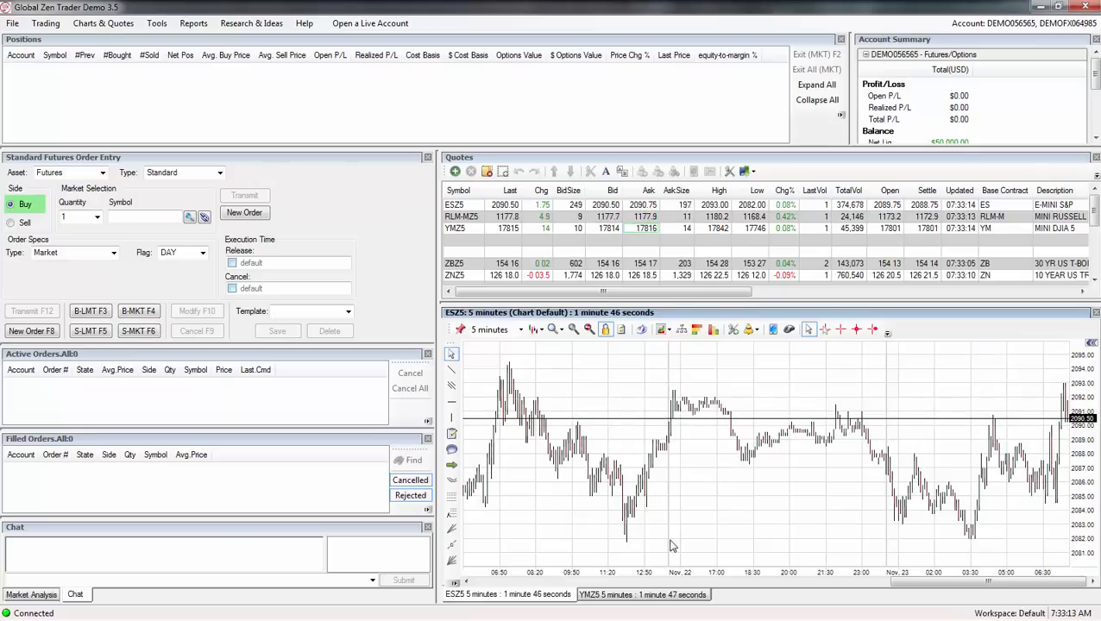
{"action": "mouse_move", "coordinate": [690, 291]}
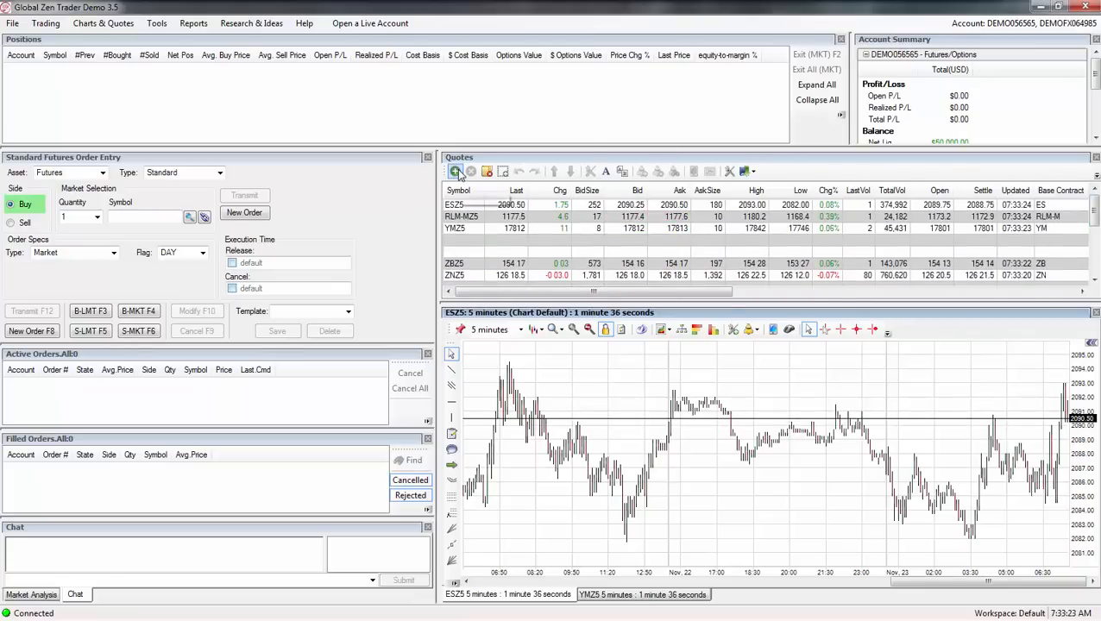
{"action": "left_click", "coordinate": [455, 171]}
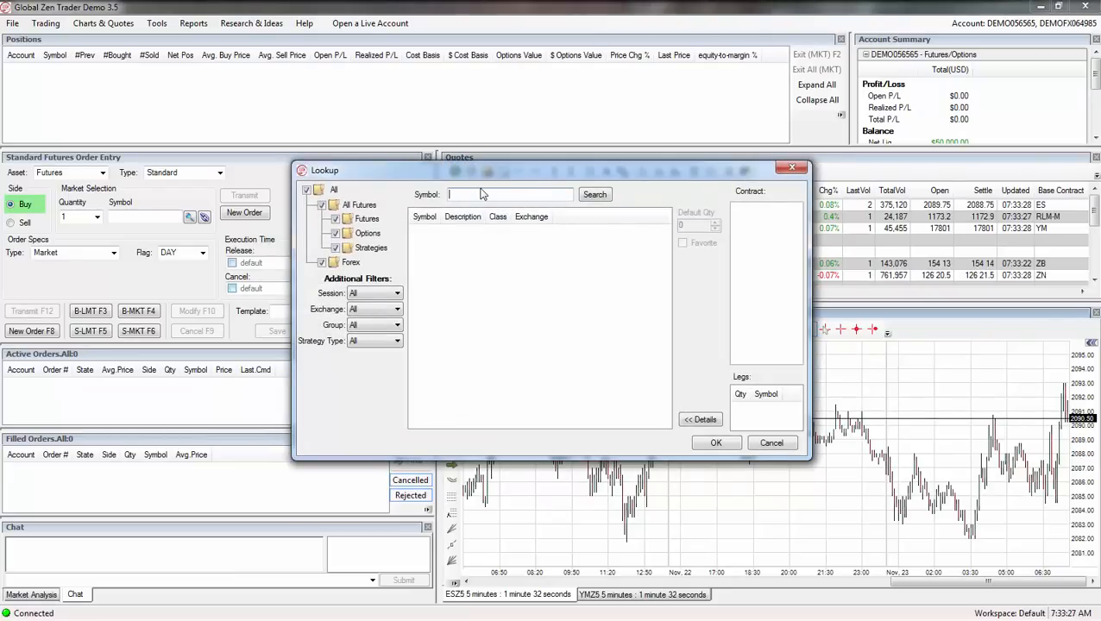
Step: Look up 'gcl' and load the Crude Oil January 16 contract GCLF6 into Quotes and order entry
{"action": "type", "text": "c"}
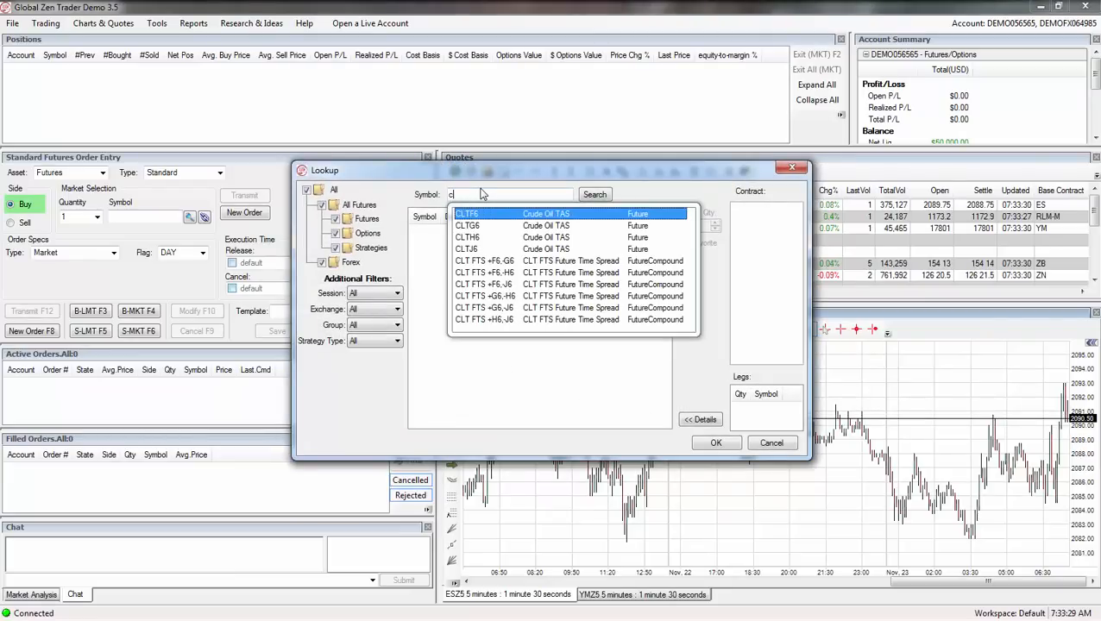
{"action": "type", "text": "b"}
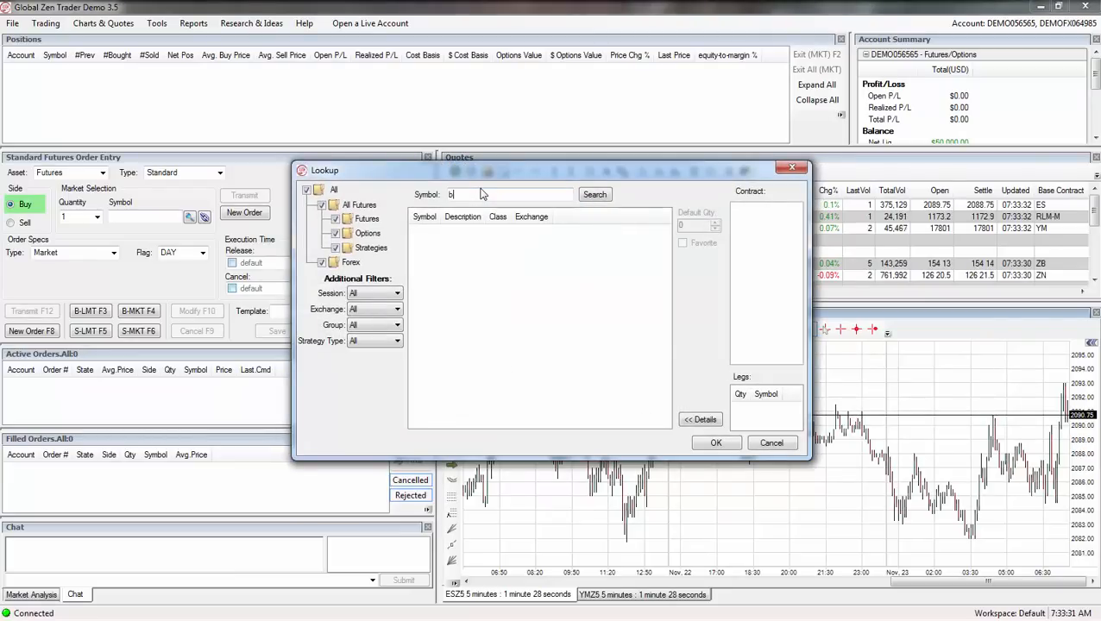
{"action": "type", "text": "gcl"}
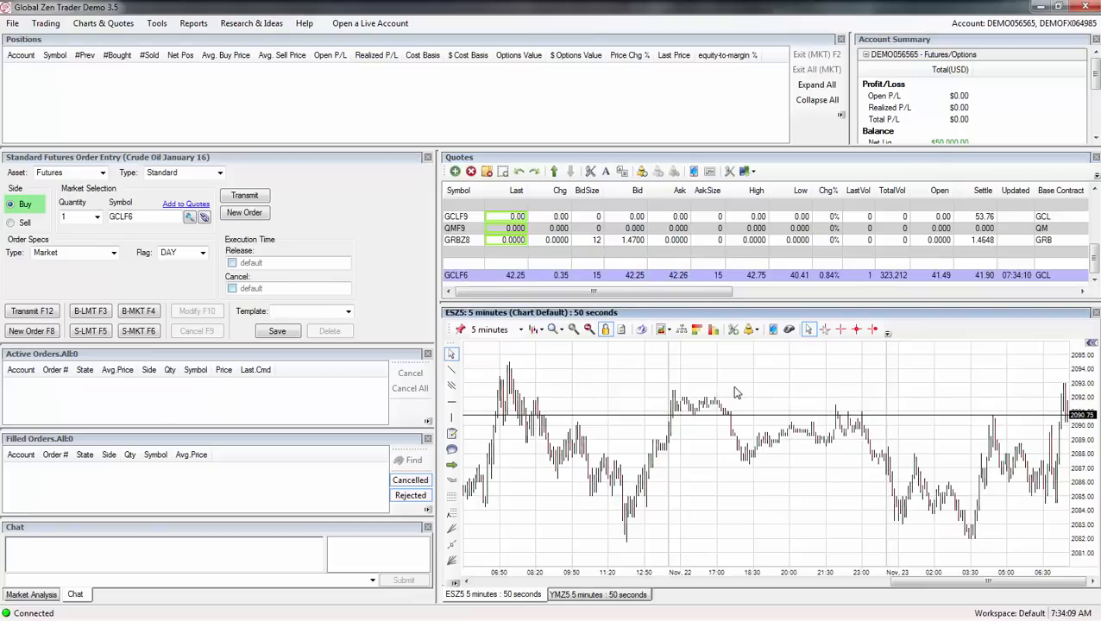
Step: Switch the ESZ5 chart to a 1-minute period and the Candle Stick chart style
{"action": "left_click", "coordinate": [518, 330]}
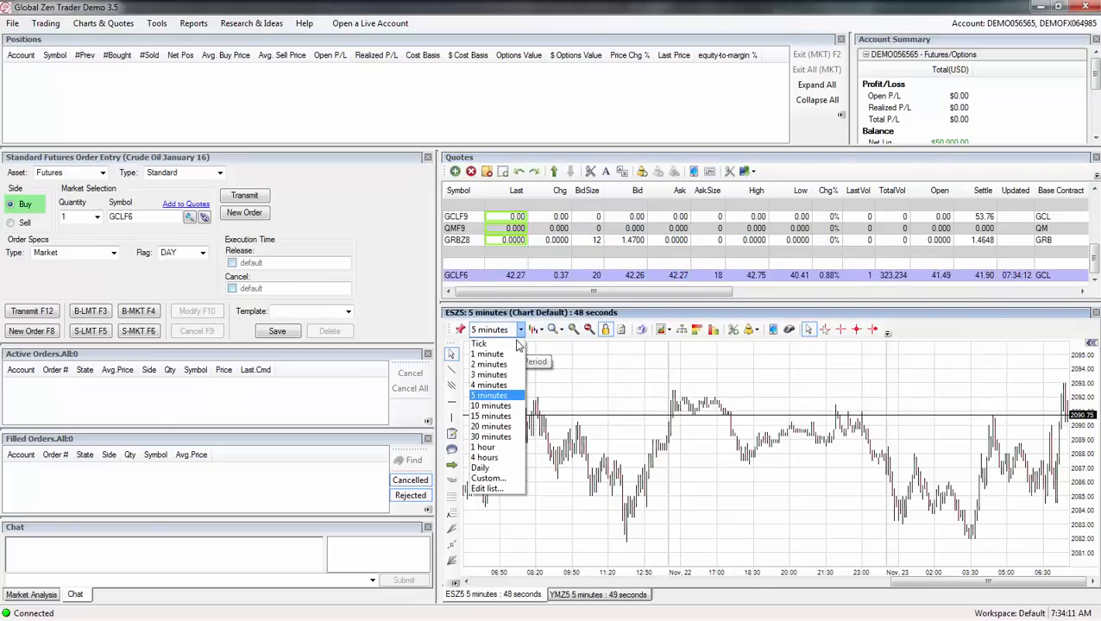
{"action": "left_click", "coordinate": [487, 354]}
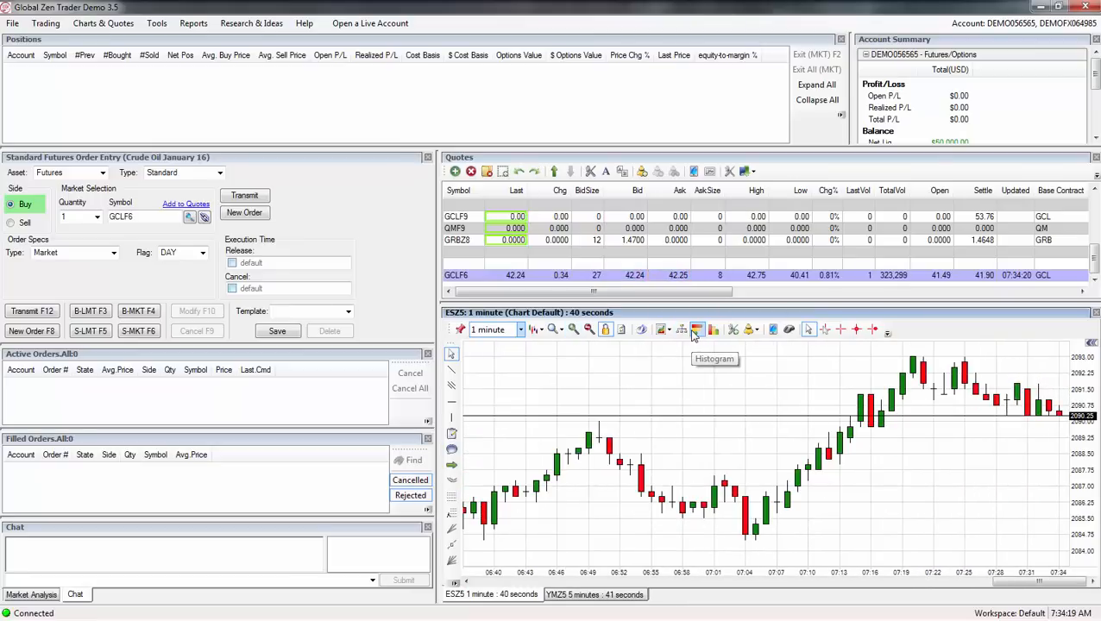
{"action": "mouse_move", "coordinate": [682, 331]}
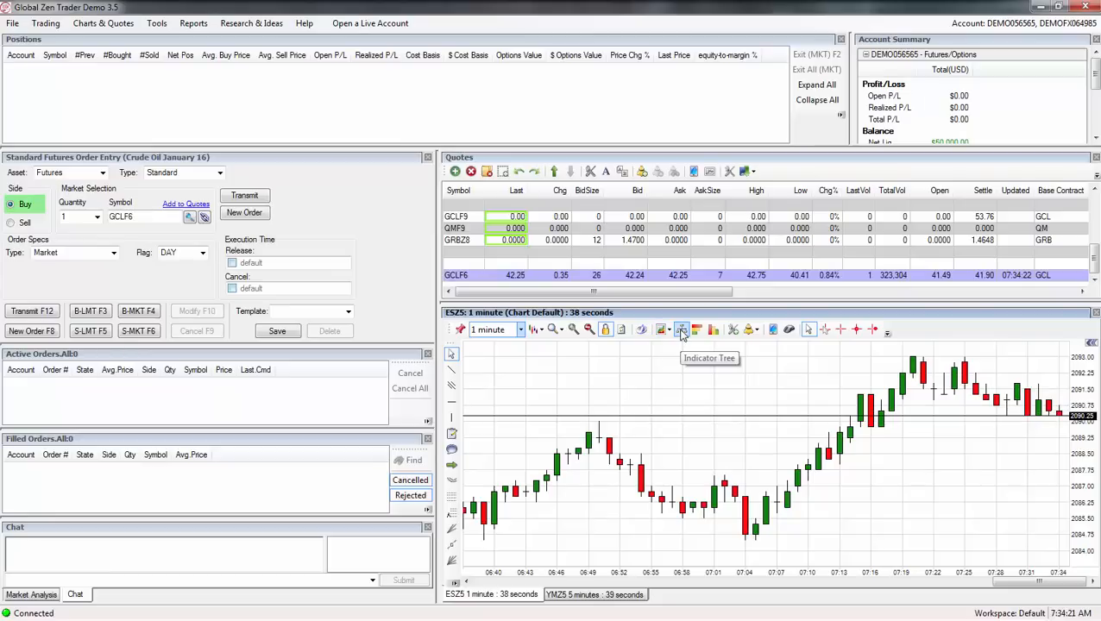
{"action": "mouse_move", "coordinate": [714, 331]}
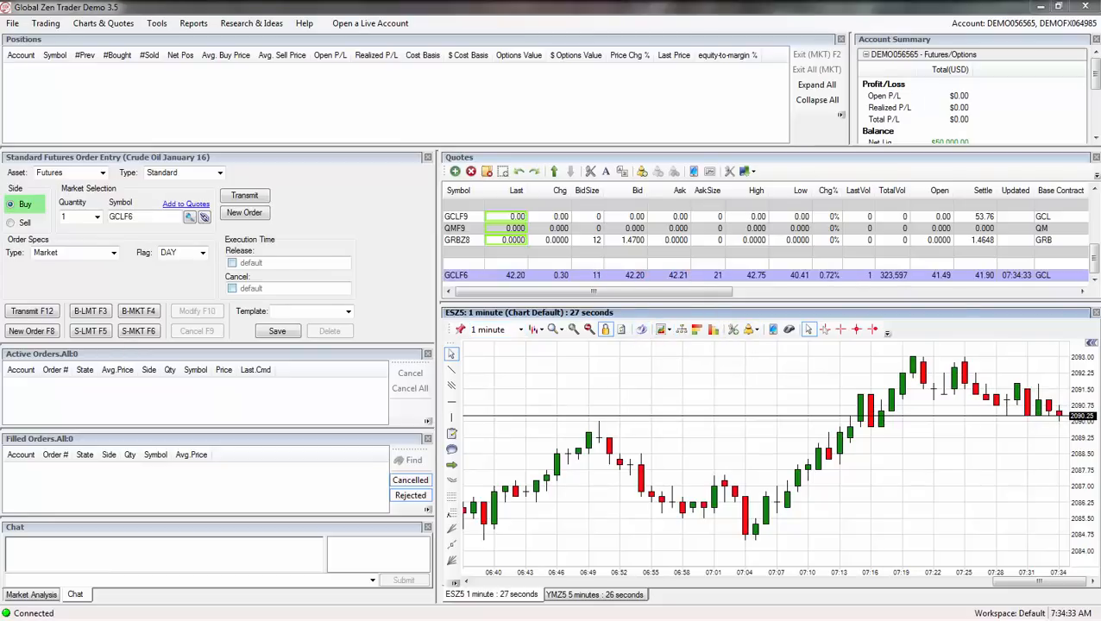
{"action": "left_click", "coordinate": [535, 329]}
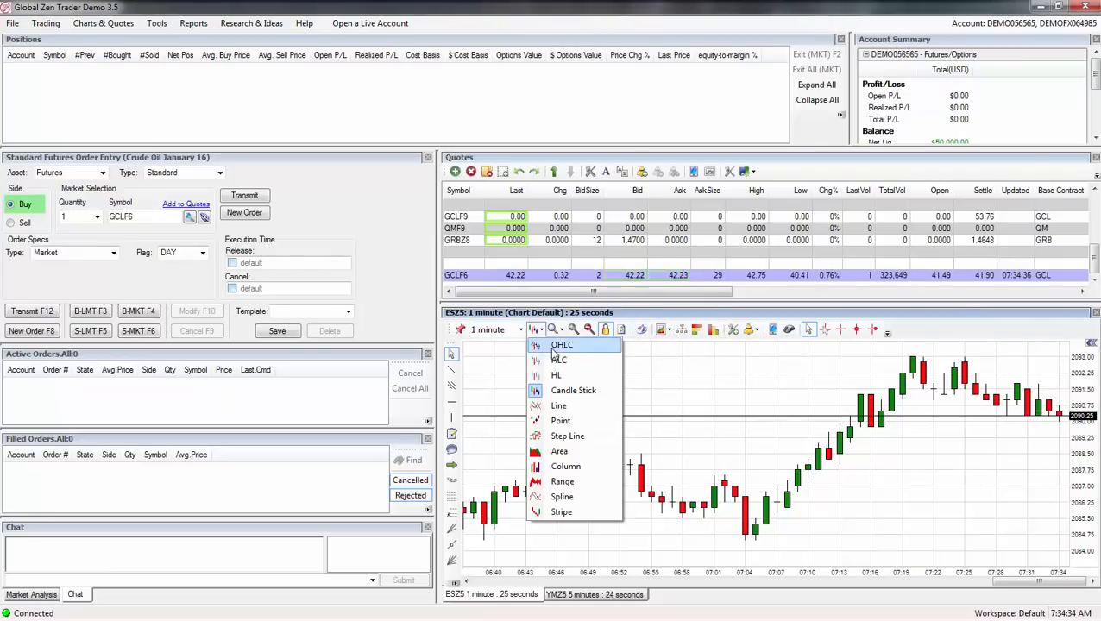
{"action": "mouse_move", "coordinate": [573, 390]}
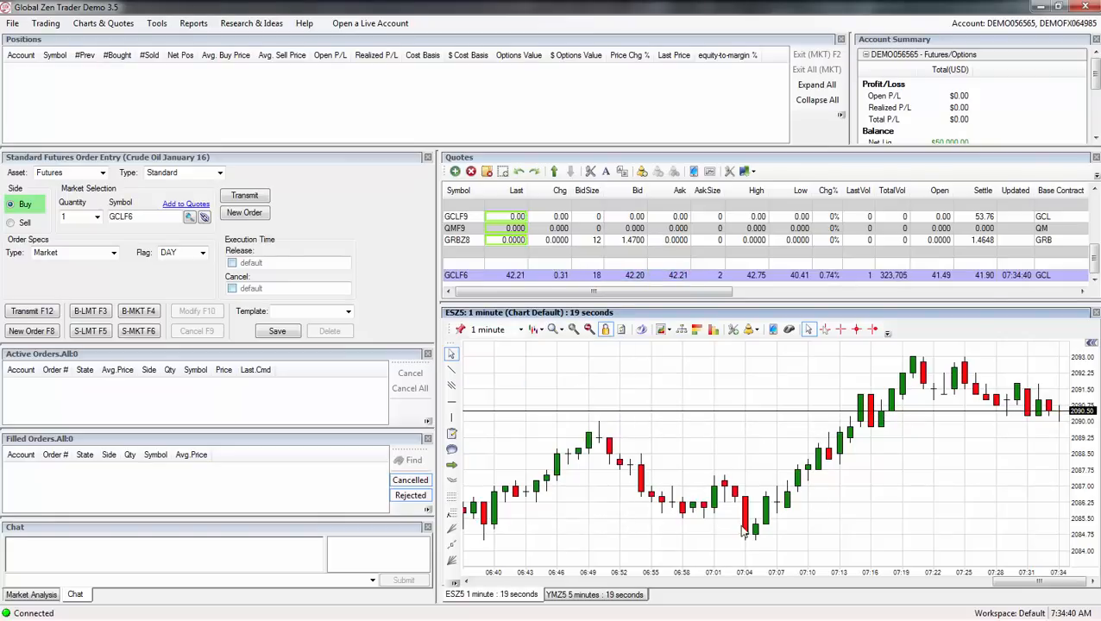
{"action": "mouse_move", "coordinate": [807, 420]}
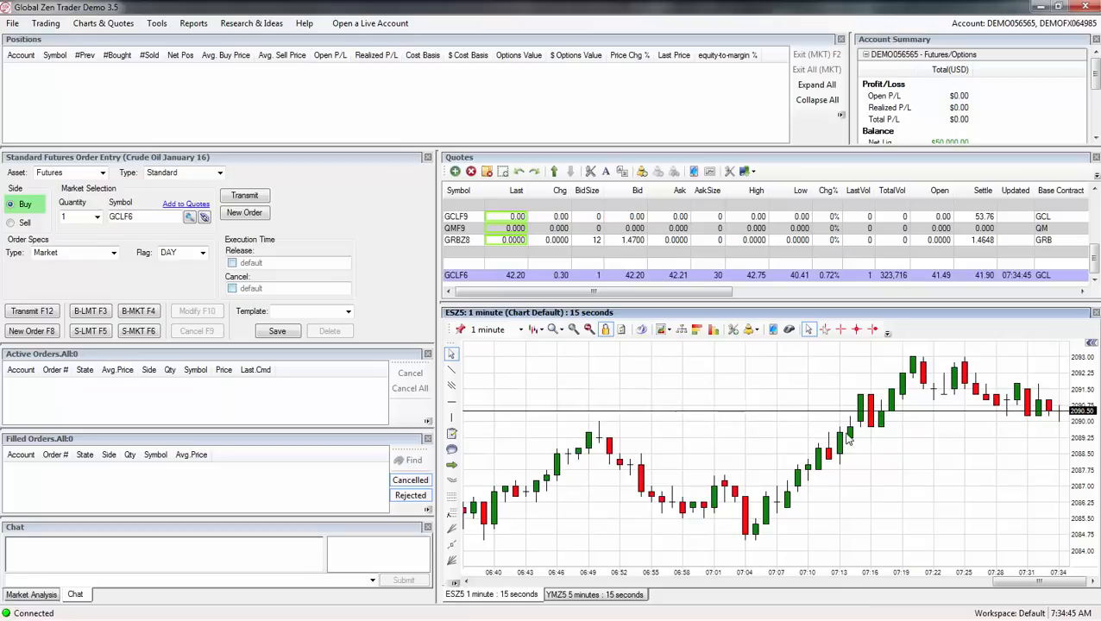
{"action": "mouse_move", "coordinate": [733, 404]}
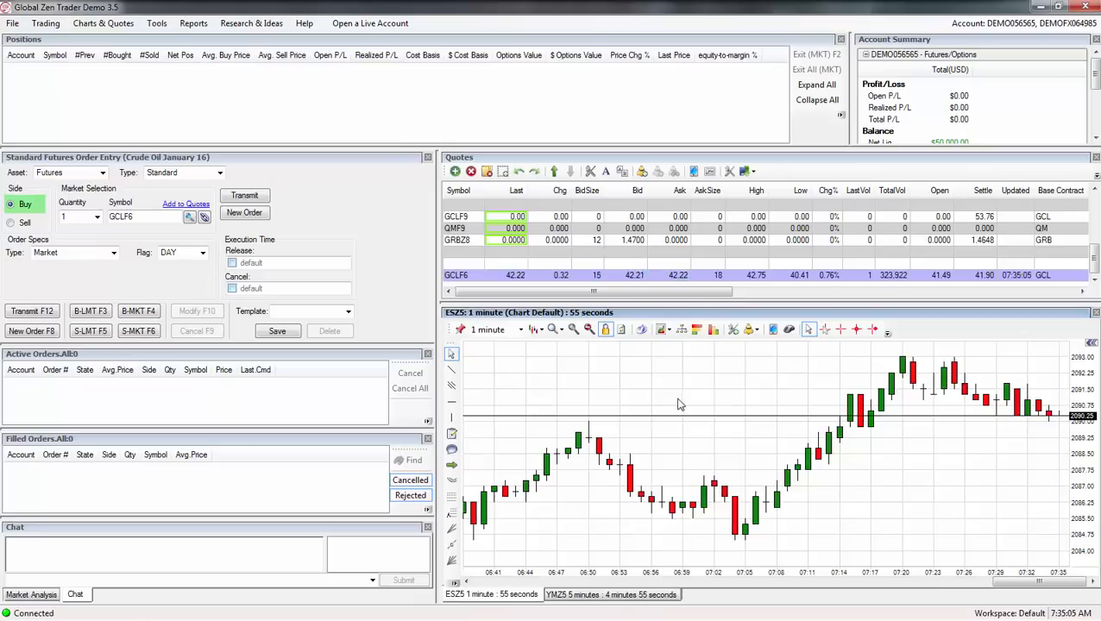
{"action": "mouse_move", "coordinate": [712, 385]}
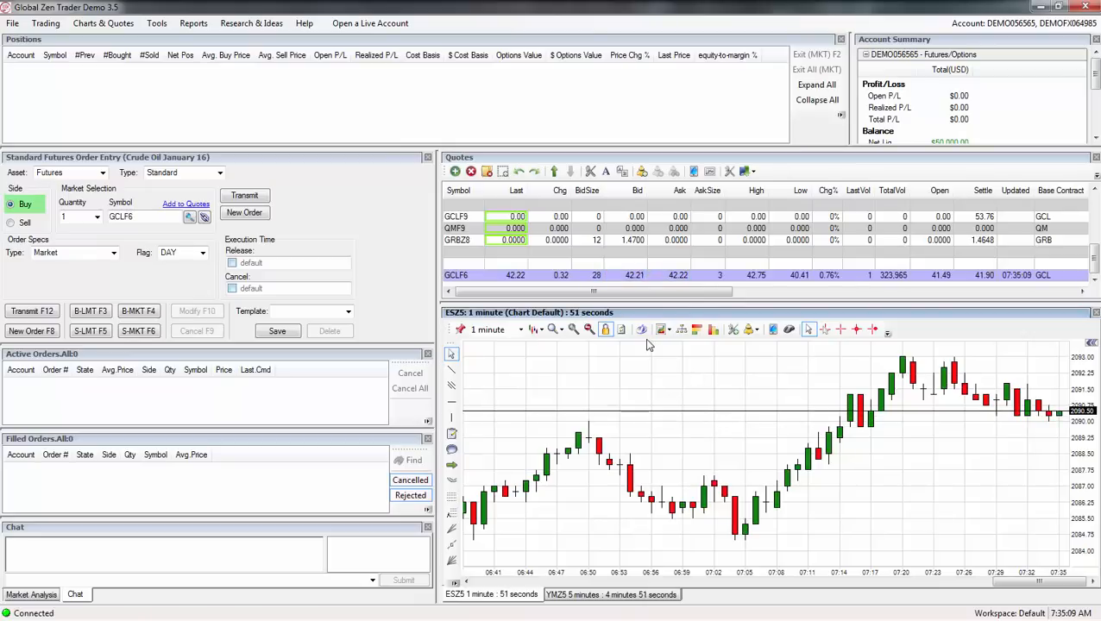
{"action": "right_click", "coordinate": [455, 274]}
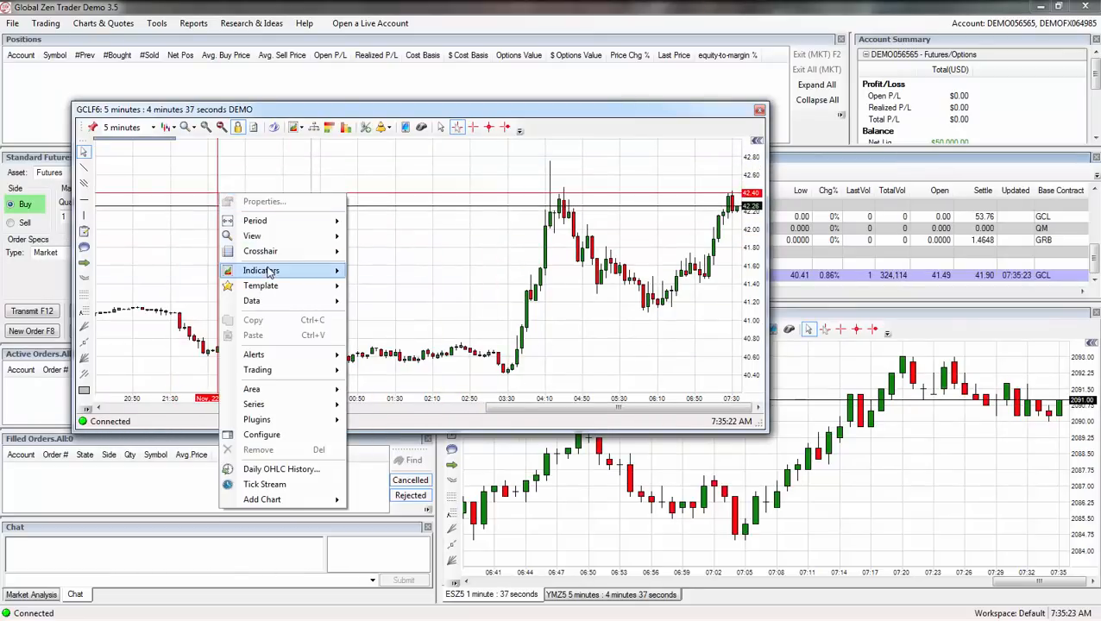
{"action": "left_click", "coordinate": [263, 269]}
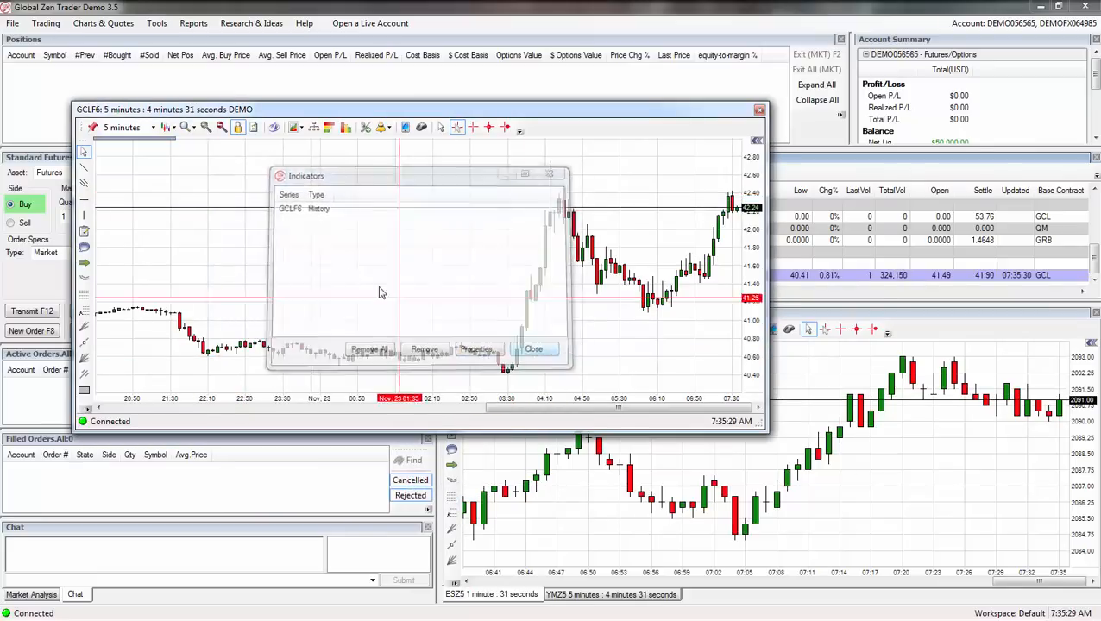
{"action": "right_click", "coordinate": [379, 294]}
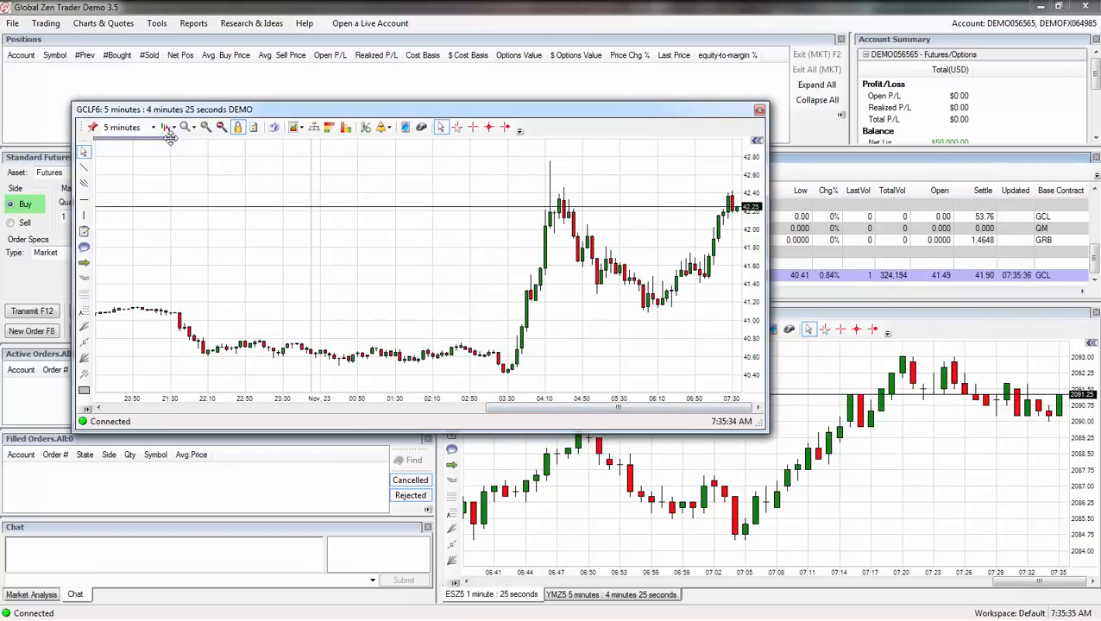
{"action": "left_click", "coordinate": [152, 128]}
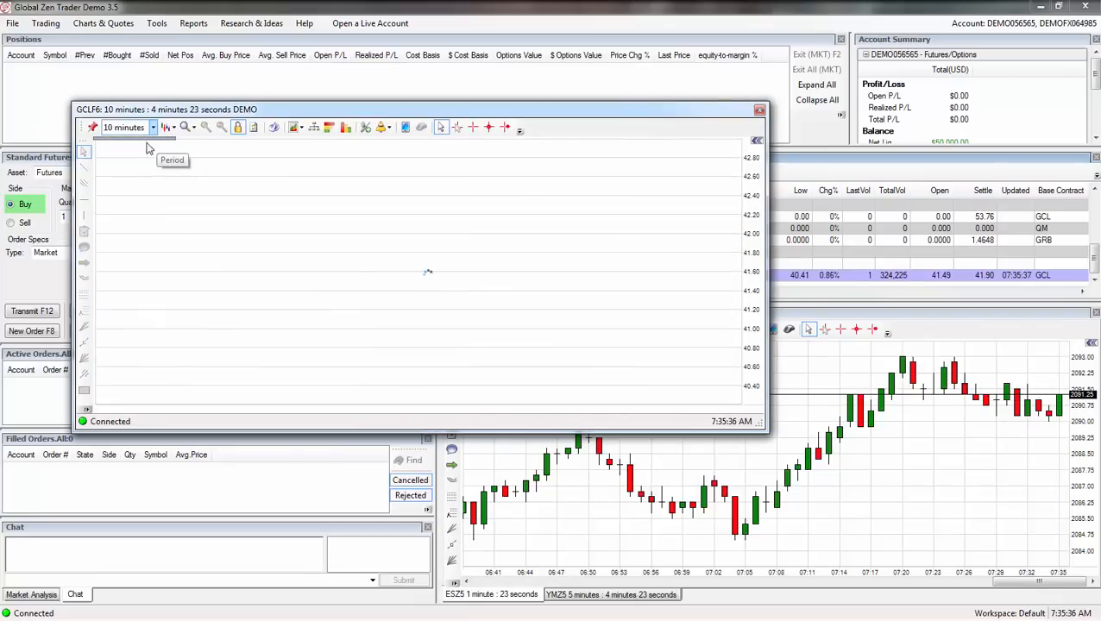
{"action": "left_click", "coordinate": [152, 127]}
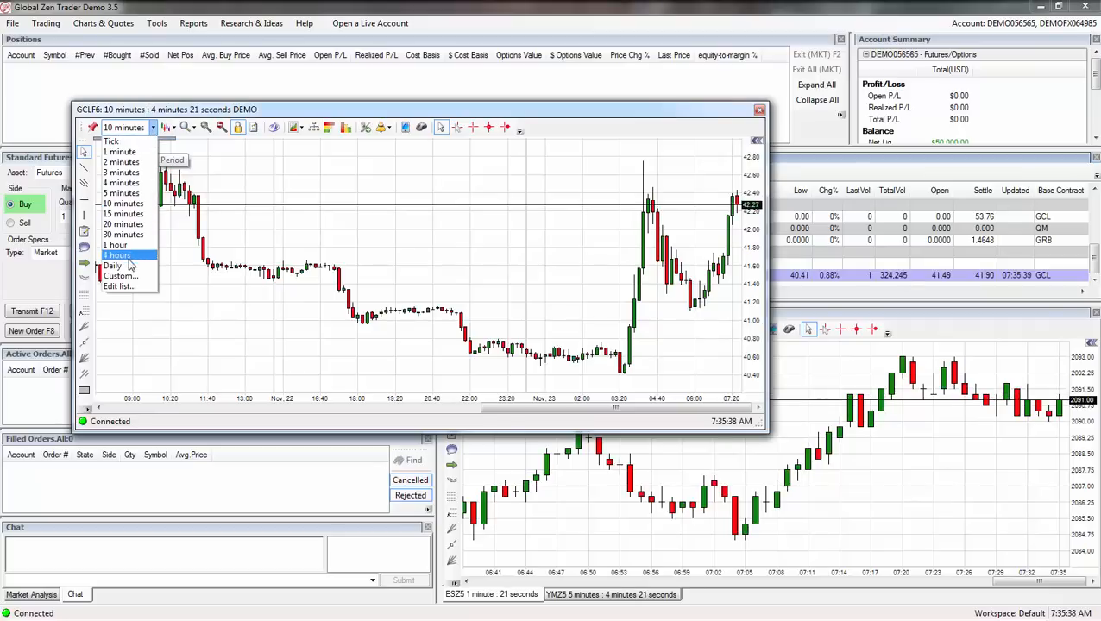
{"action": "left_click", "coordinate": [114, 266]}
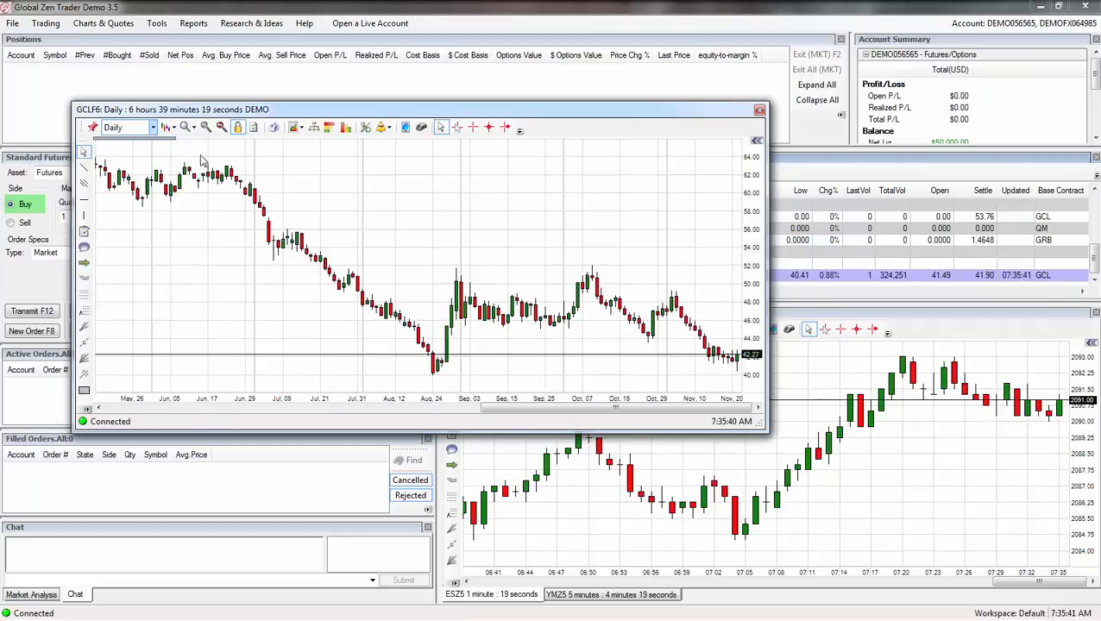
{"action": "left_click", "coordinate": [128, 127]}
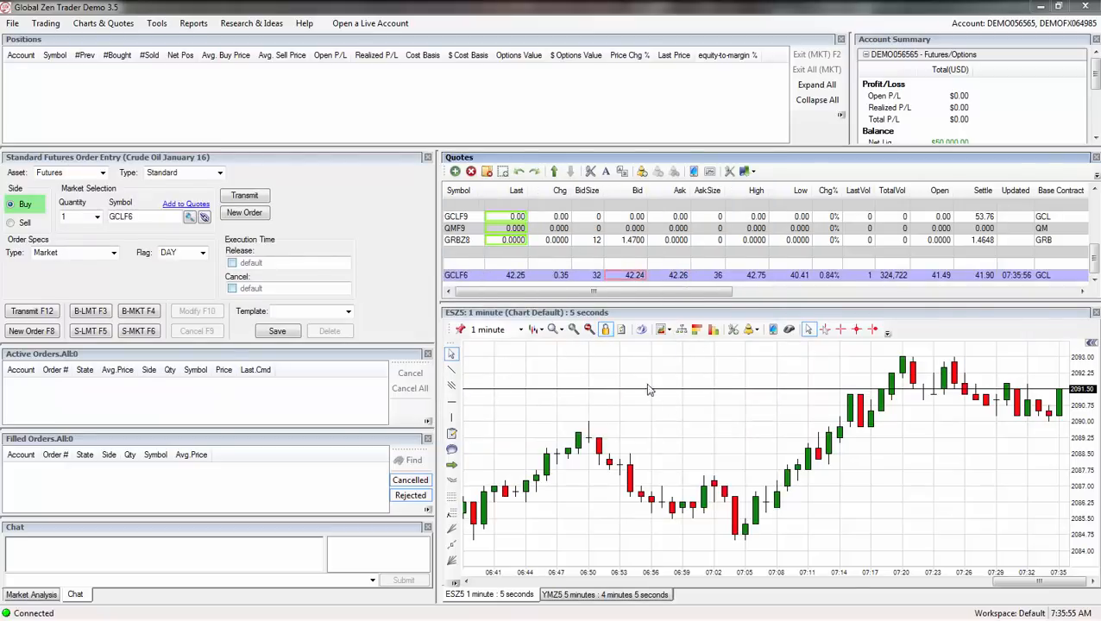
{"action": "right_click", "coordinate": [621, 383]}
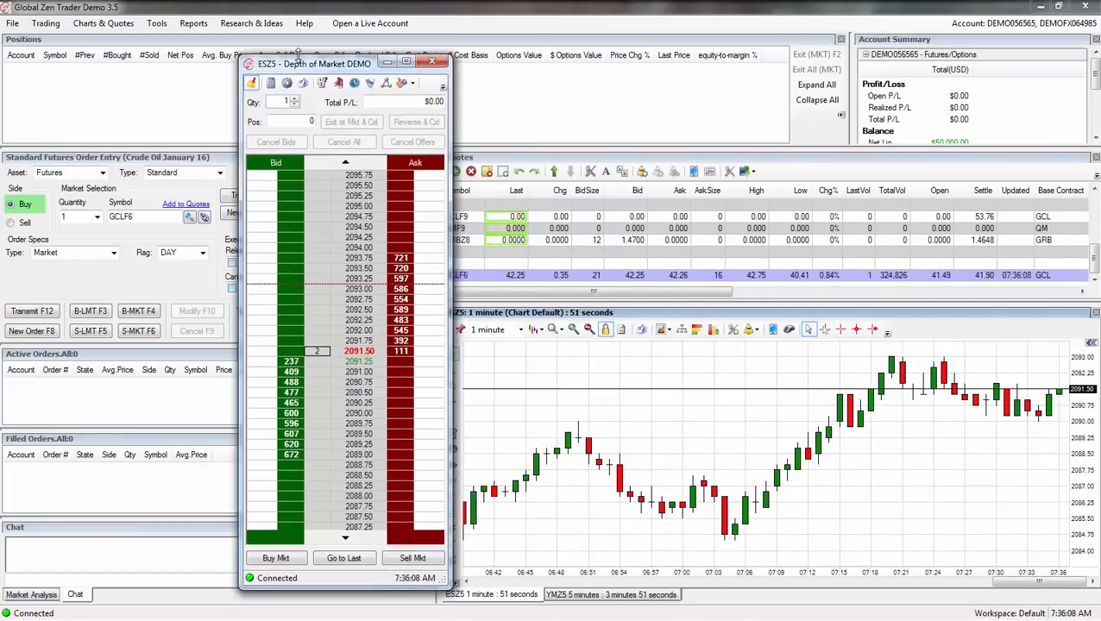
{"action": "left_click", "coordinate": [432, 62]}
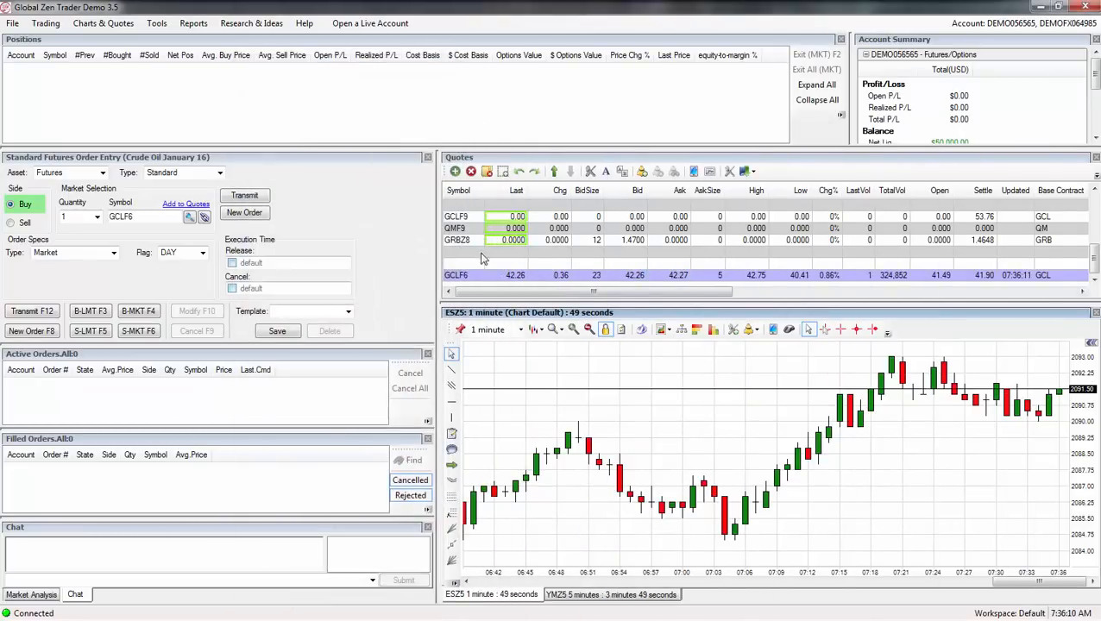
{"action": "right_click", "coordinate": [455, 274]}
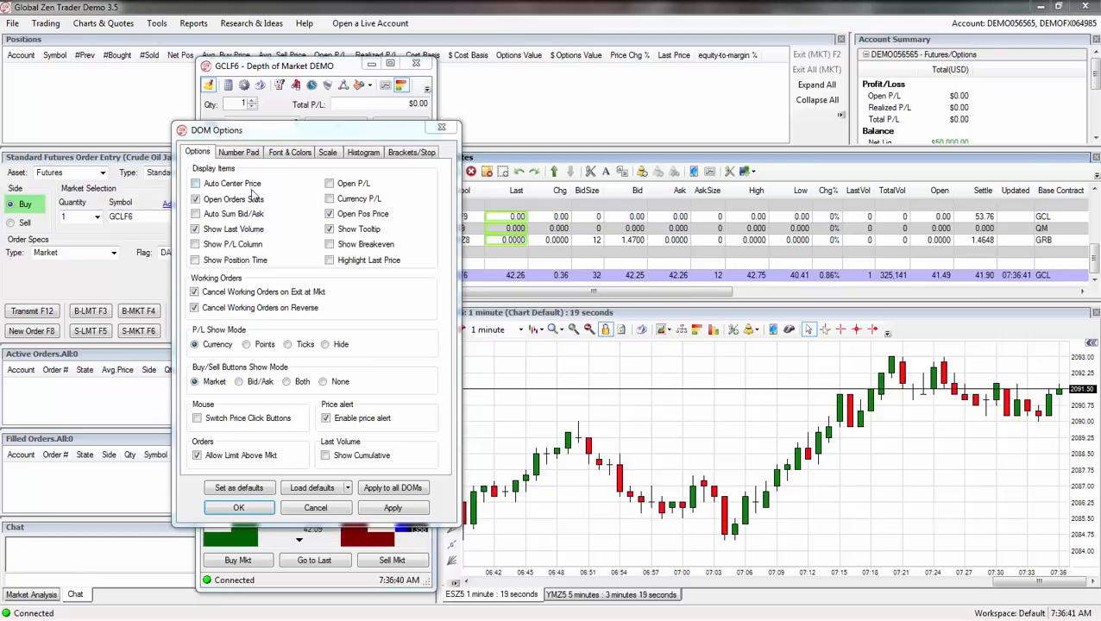
Step: In DOM Options, enable Auto Center Price and disable Show Last Volume for GCLF6
{"action": "left_click", "coordinate": [195, 201]}
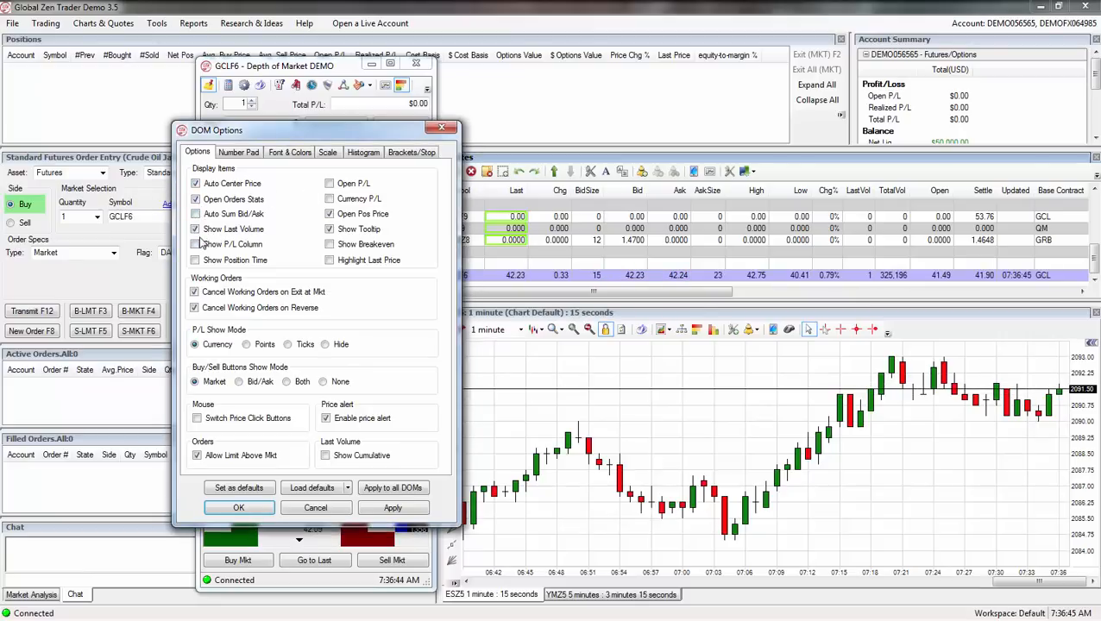
{"action": "left_click", "coordinate": [195, 228]}
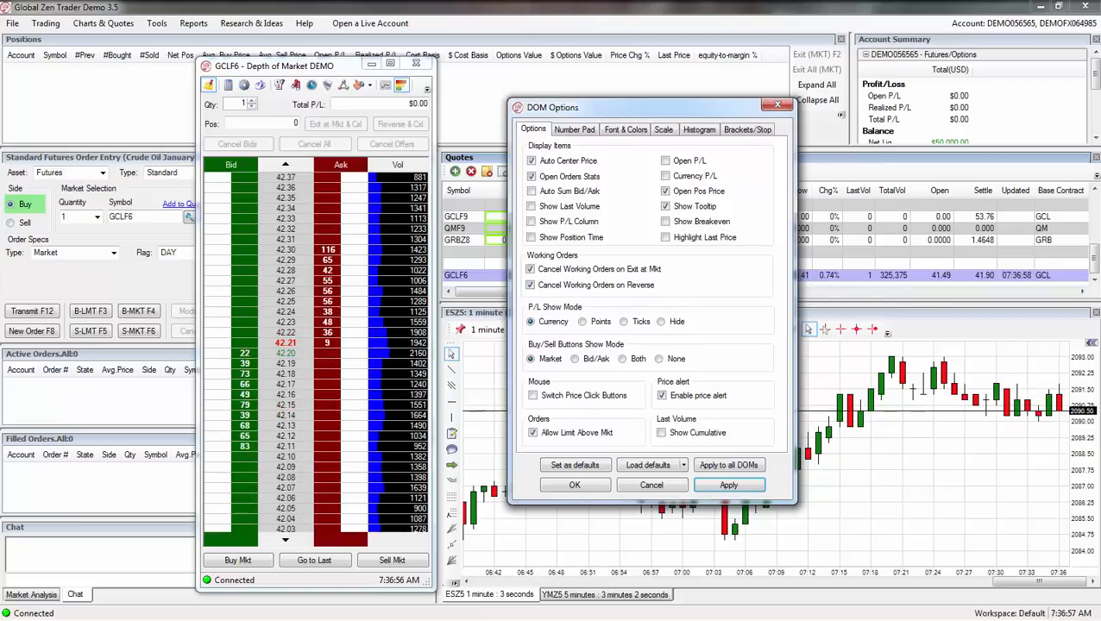
Step: Review the Histogram and Brackets/Stop settings, apply the display changes and accept with OK
{"action": "left_click", "coordinate": [699, 129]}
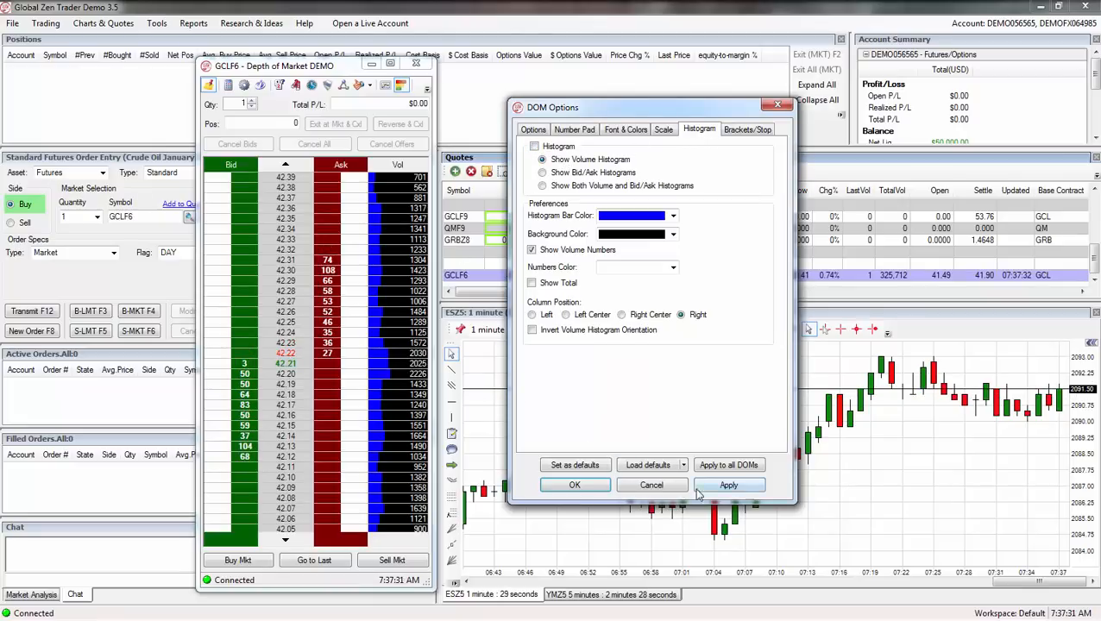
{"action": "left_click", "coordinate": [728, 485]}
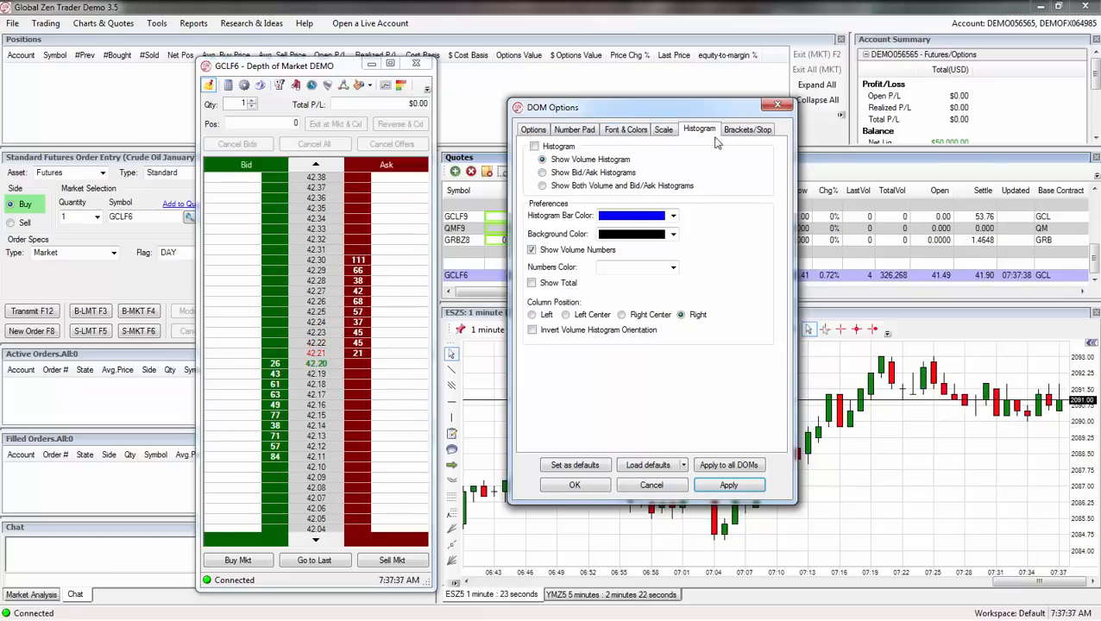
{"action": "left_click", "coordinate": [747, 127]}
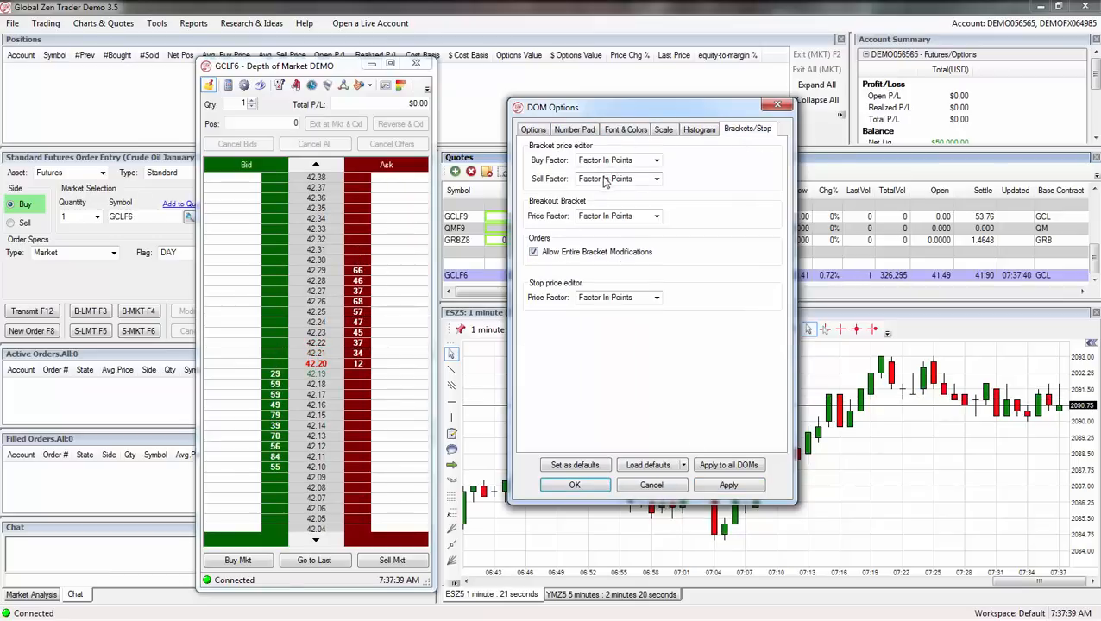
{"action": "mouse_move", "coordinate": [750, 143]}
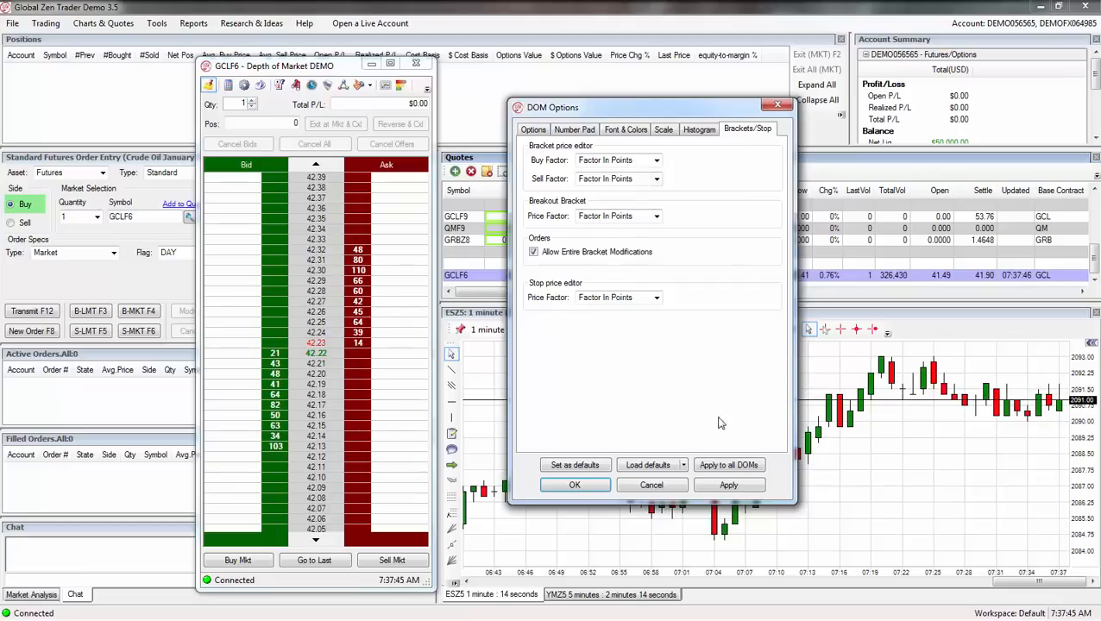
{"action": "left_click", "coordinate": [575, 484]}
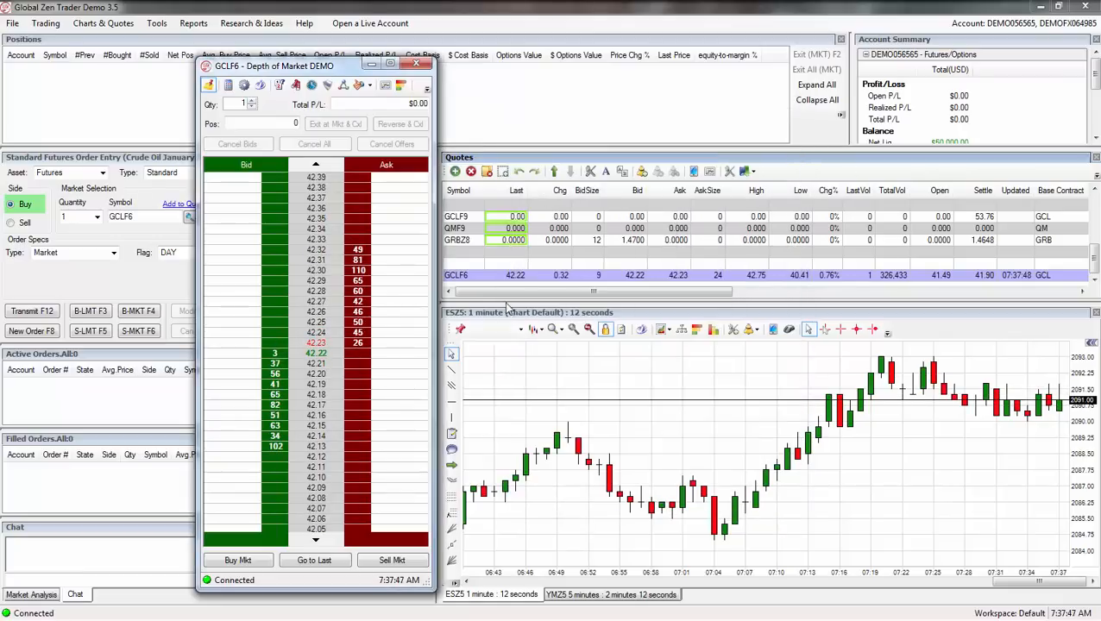
{"action": "mouse_move", "coordinate": [343, 85]}
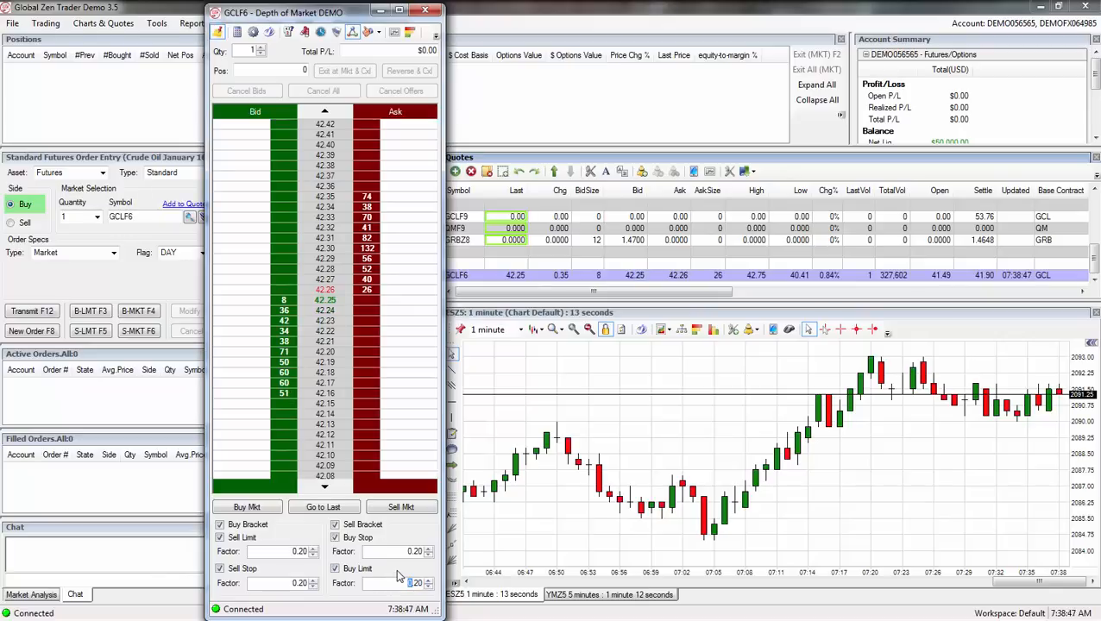
{"action": "mouse_move", "coordinate": [360, 332]}
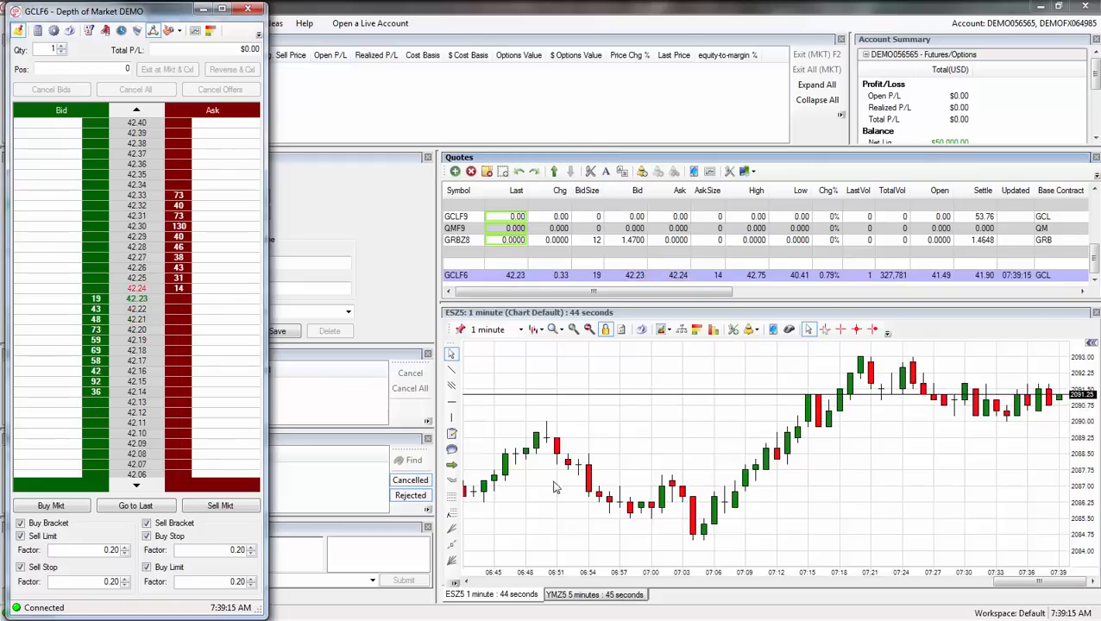
{"action": "mouse_move", "coordinate": [642, 384]}
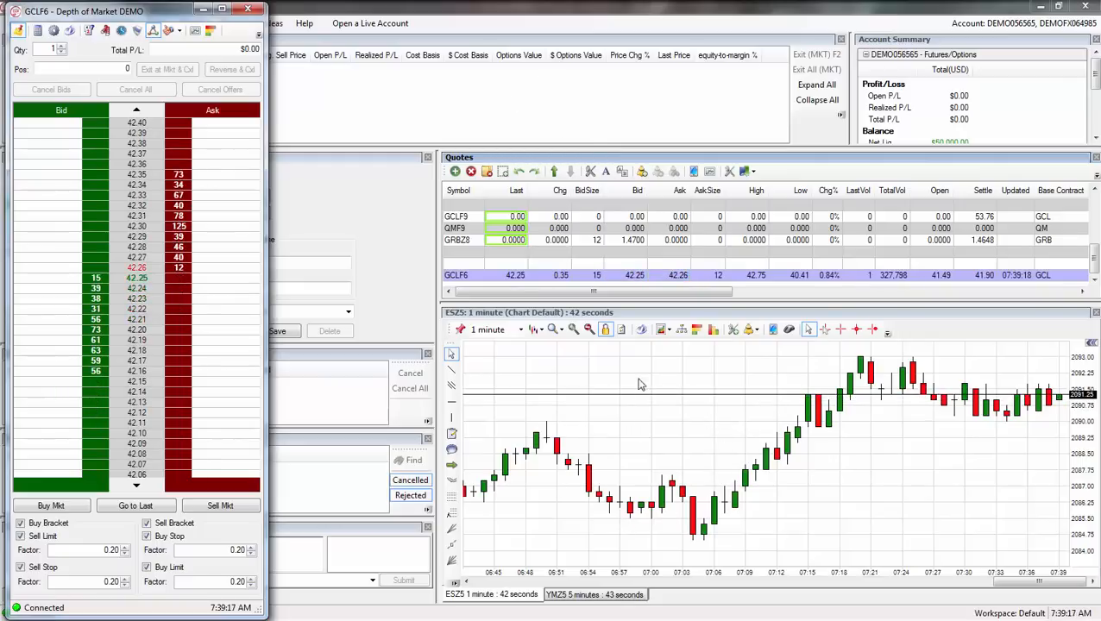
{"action": "mouse_move", "coordinate": [676, 438]}
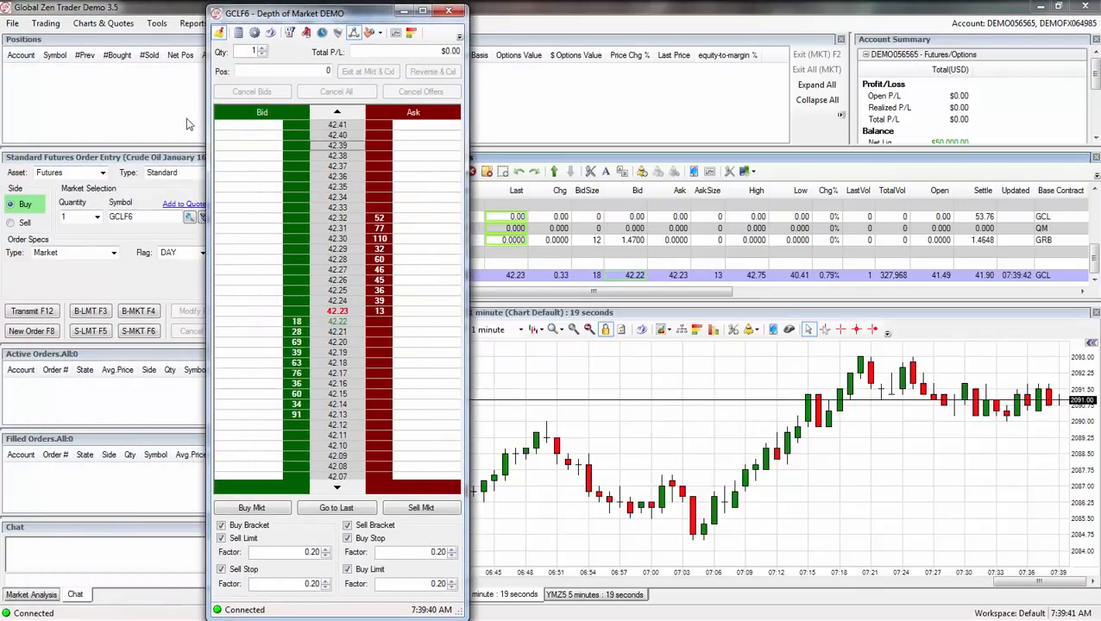
Step: Review File > Workspaces options (New, Open, Save, Save As, Save at Close) without changes
{"action": "left_click", "coordinate": [13, 24]}
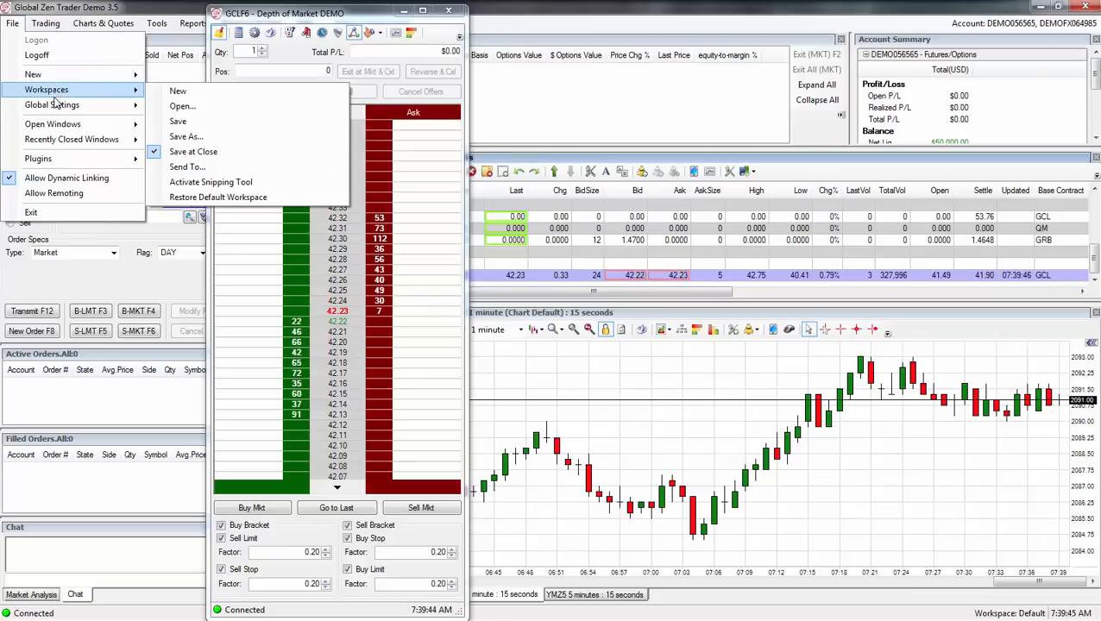
{"action": "mouse_move", "coordinate": [52, 106]}
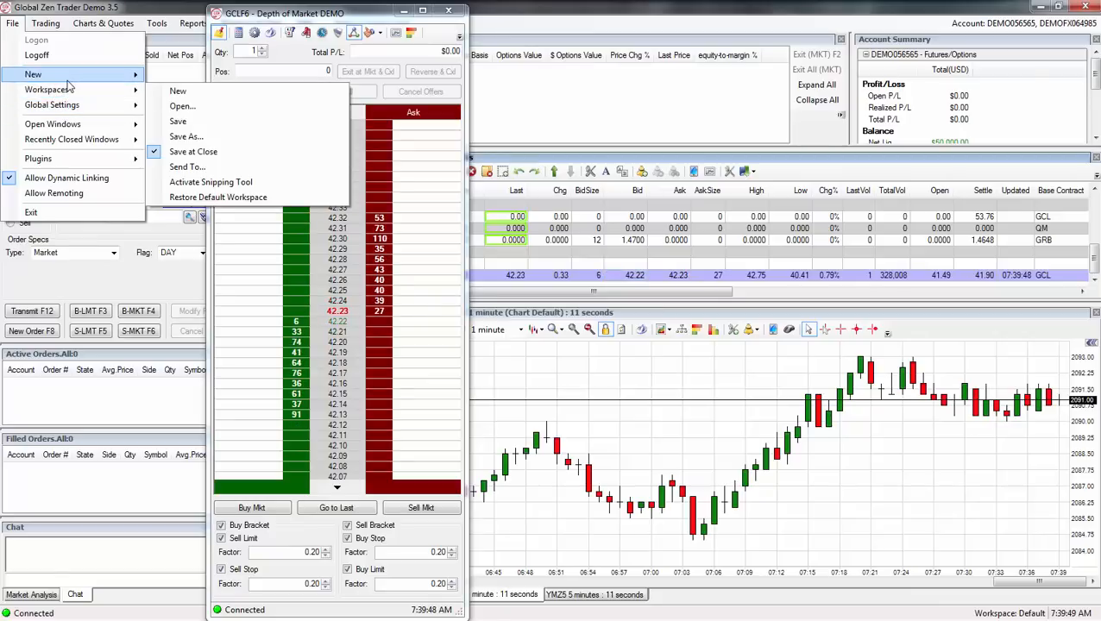
{"action": "mouse_move", "coordinate": [47, 90]}
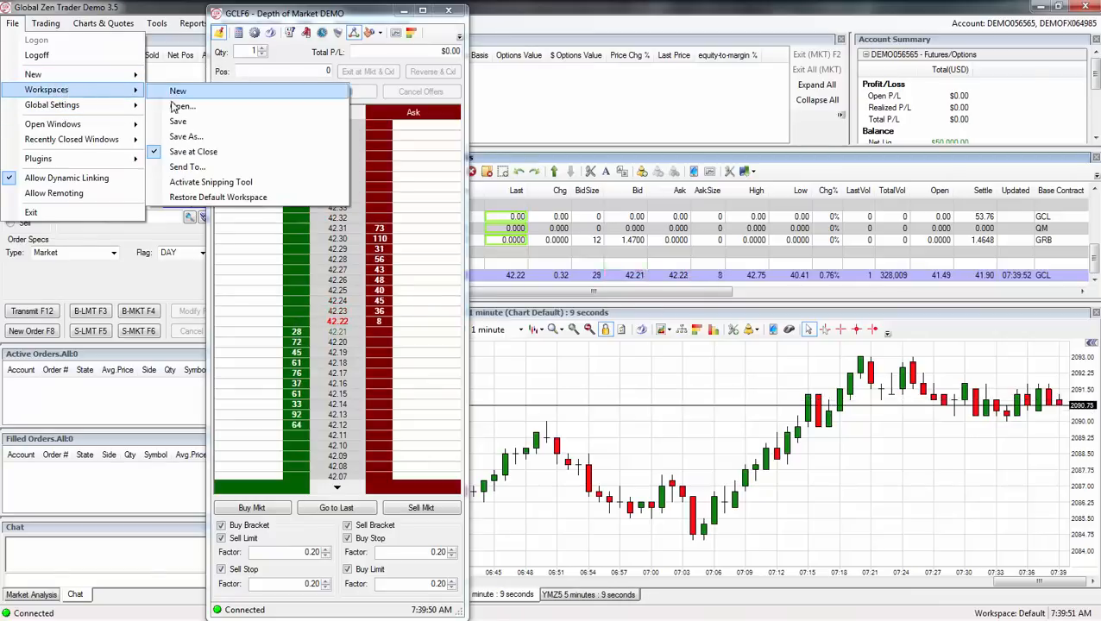
{"action": "mouse_move", "coordinate": [186, 136]}
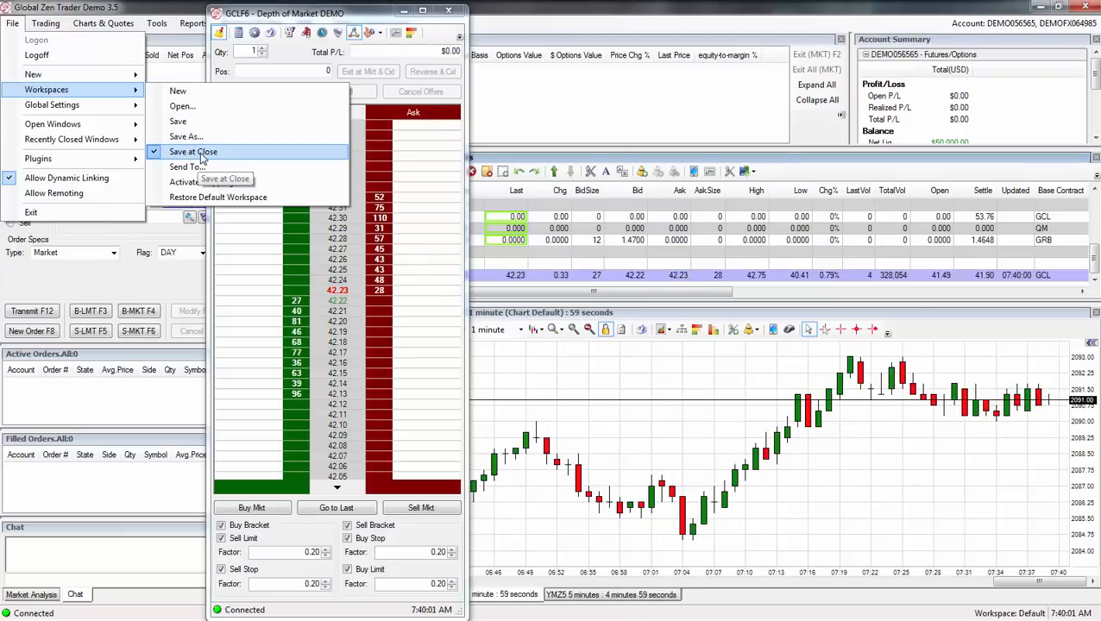
{"action": "left_click", "coordinate": [224, 428]}
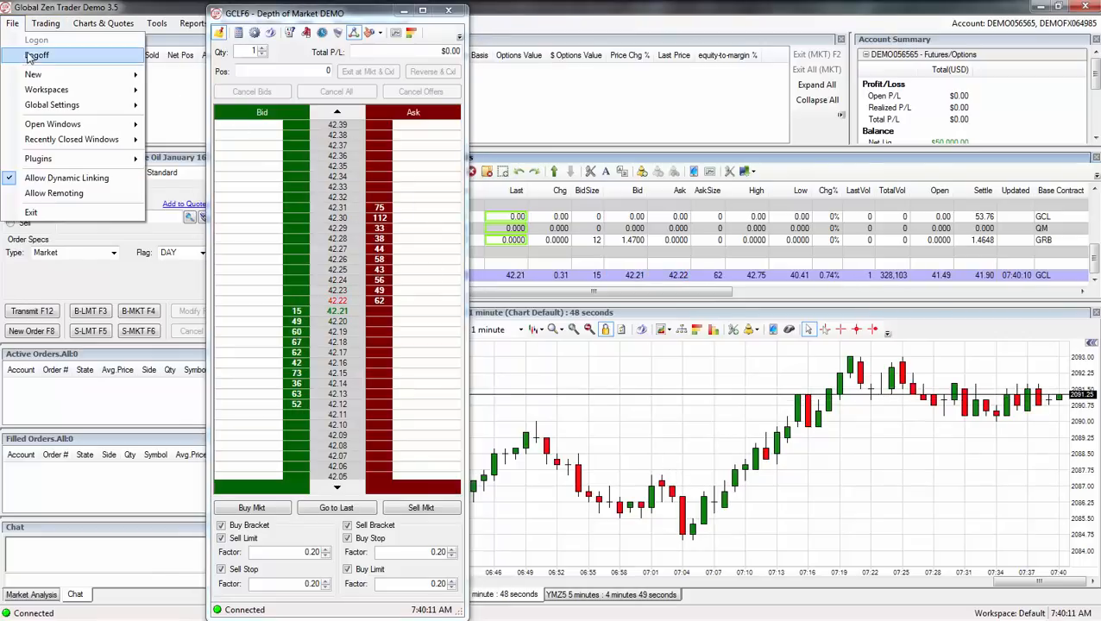
{"action": "mouse_move", "coordinate": [33, 74]}
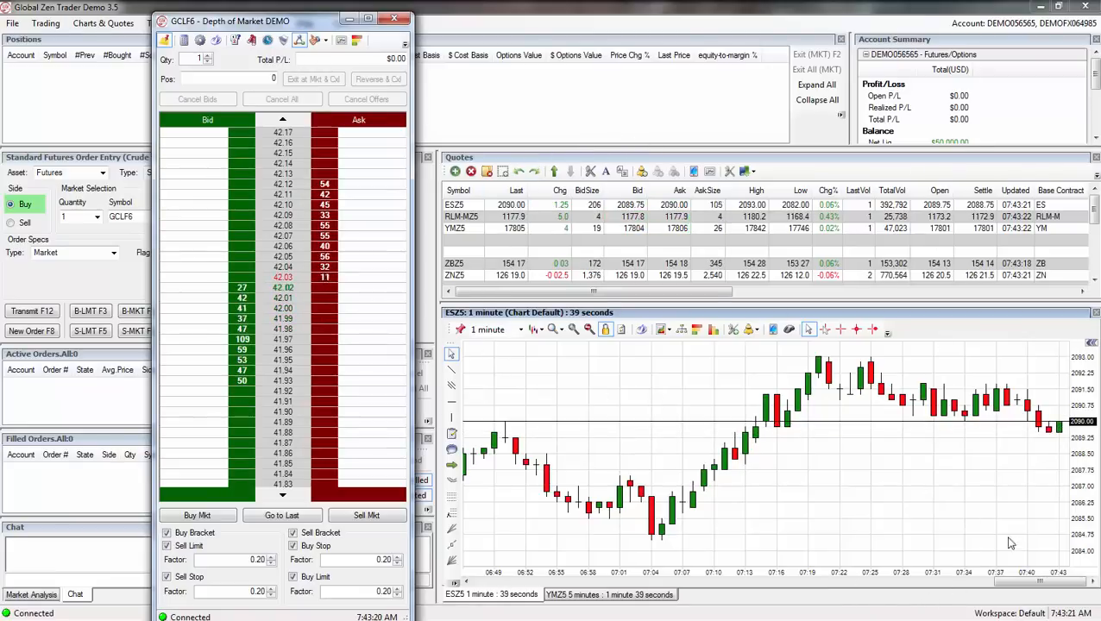
{"action": "mouse_move", "coordinate": [328, 352]}
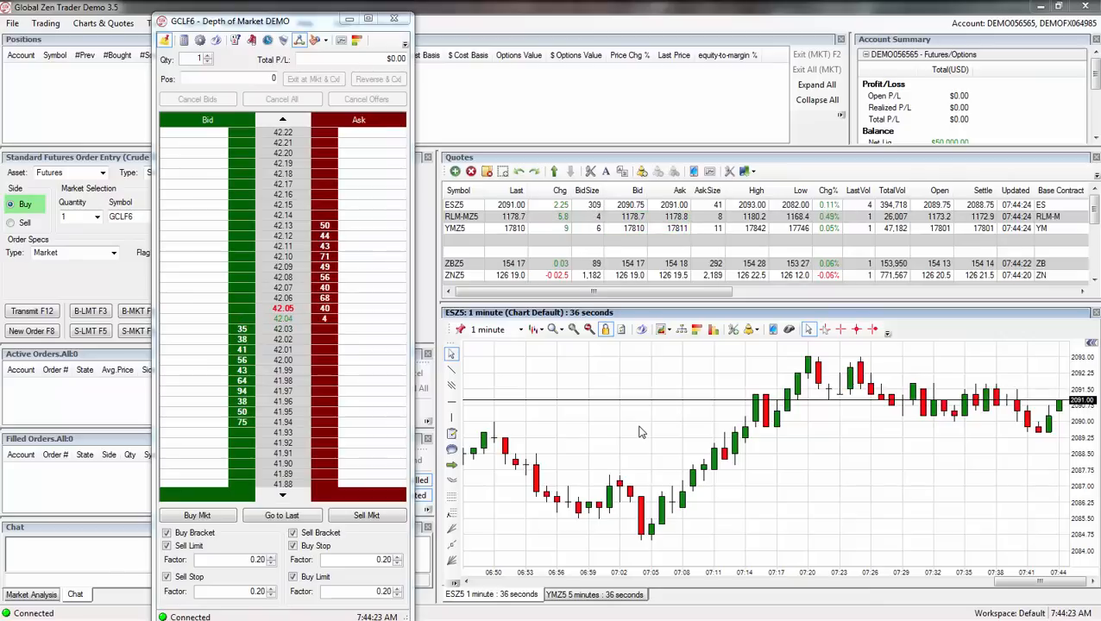
{"action": "mouse_move", "coordinate": [645, 432]}
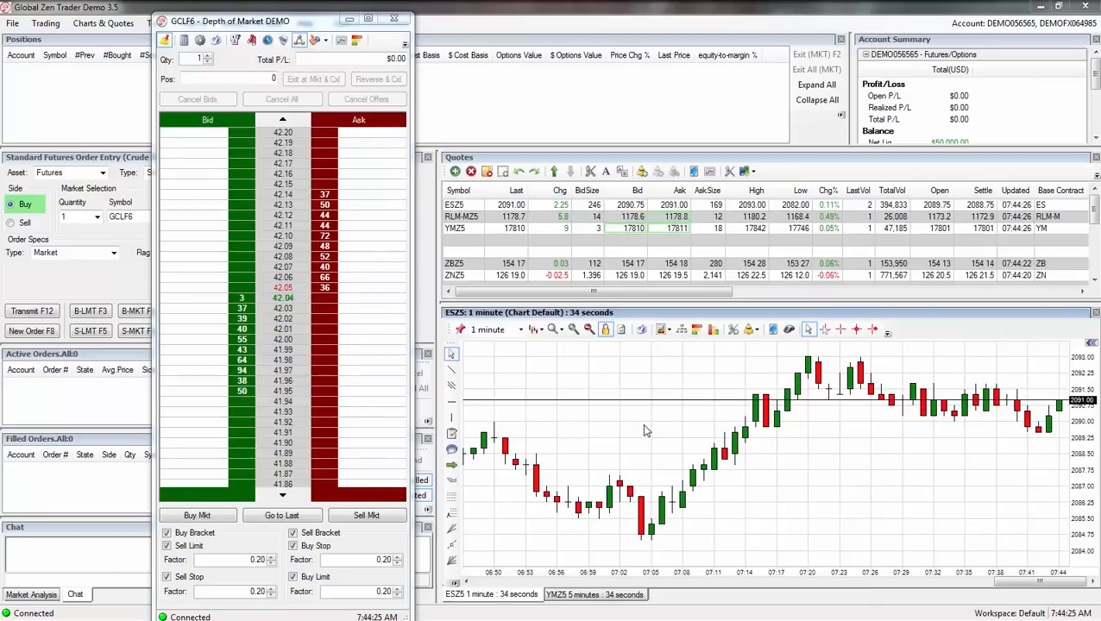